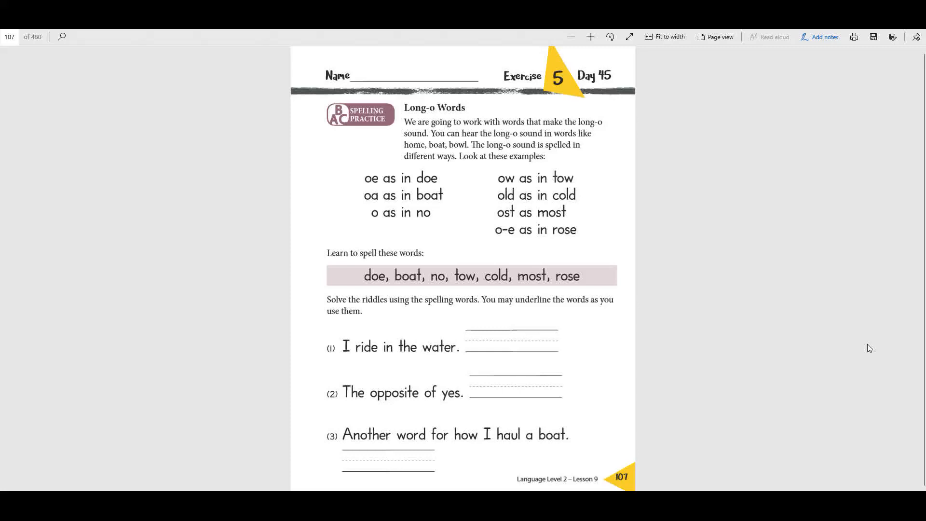
mouse_move(625, 481)
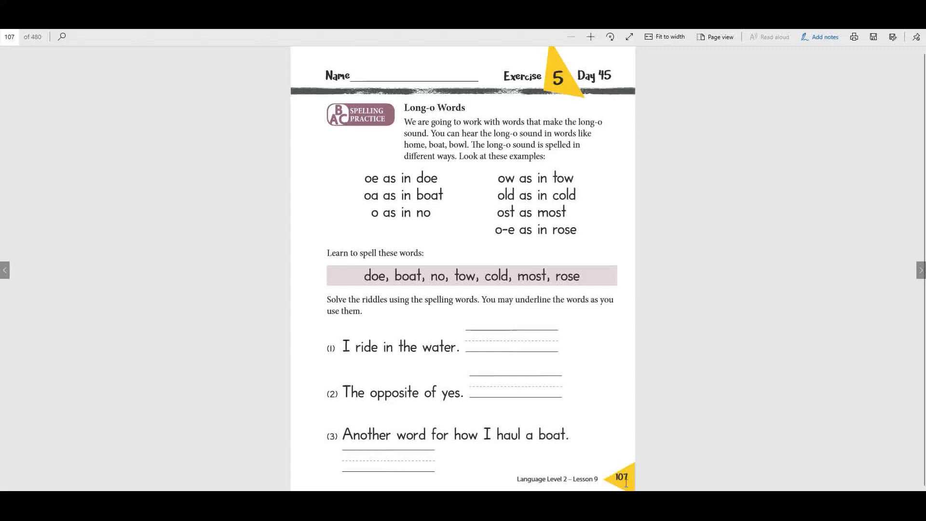
mouse_move(639, 485)
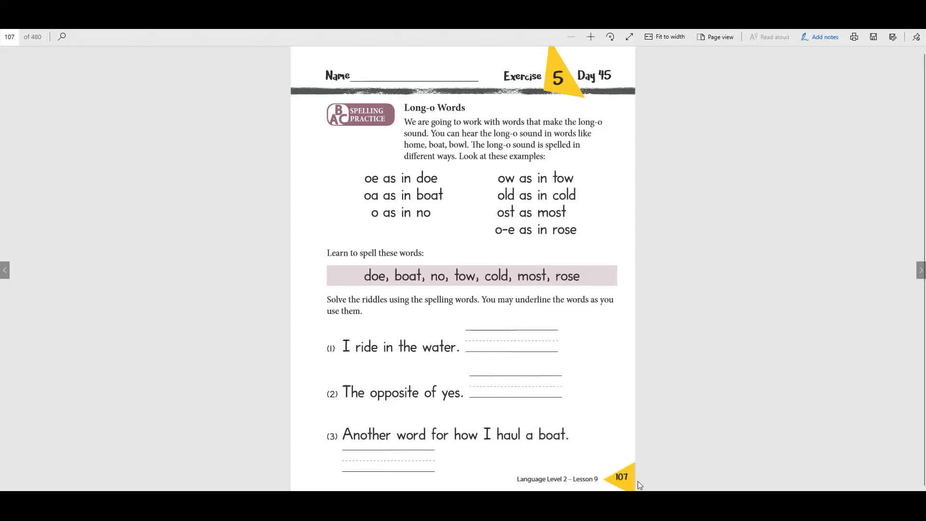
Preview page 108, then return to page 107's Long-o Words lesson
scroll("down", 3)
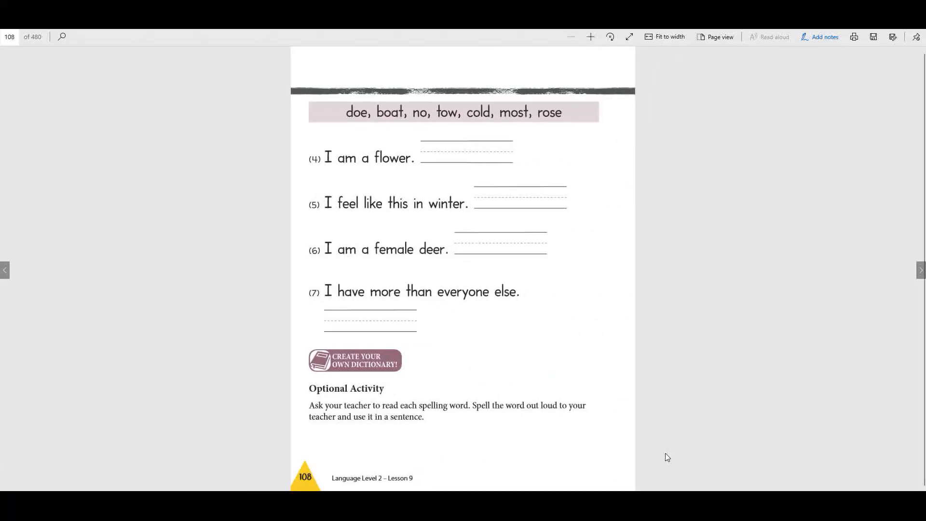
left_click(4, 270)
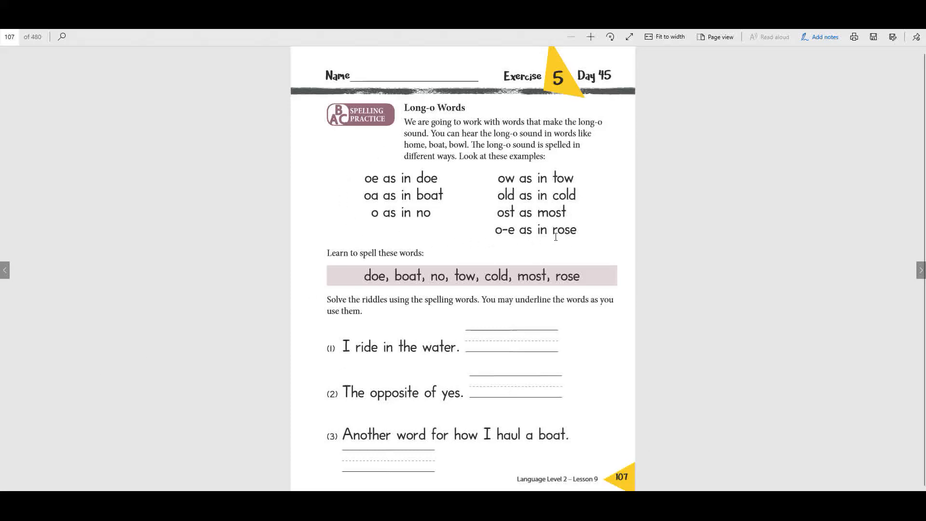
mouse_move(765, 82)
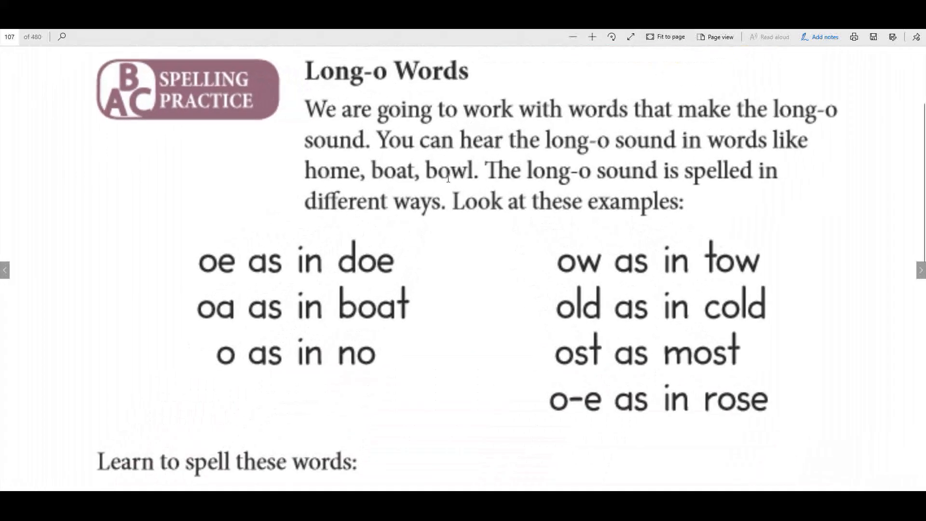
scroll("up", 3)
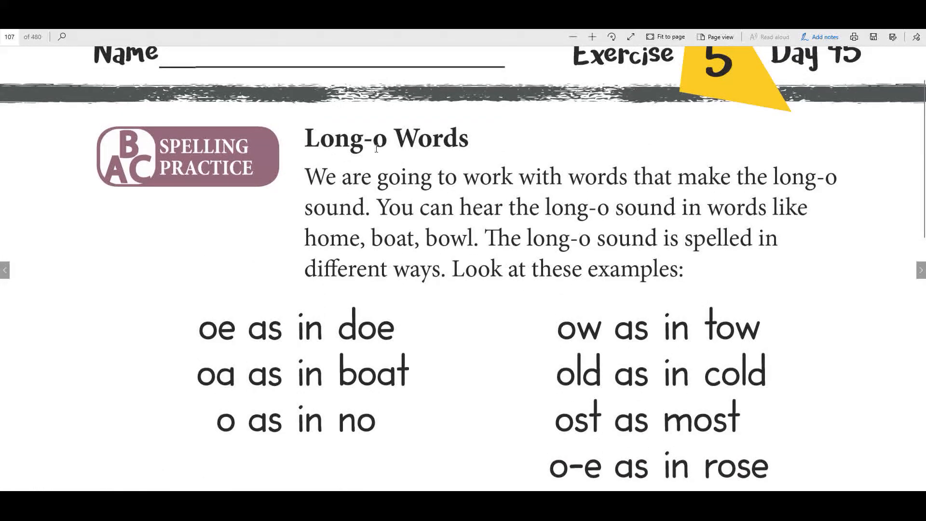
mouse_move(423, 239)
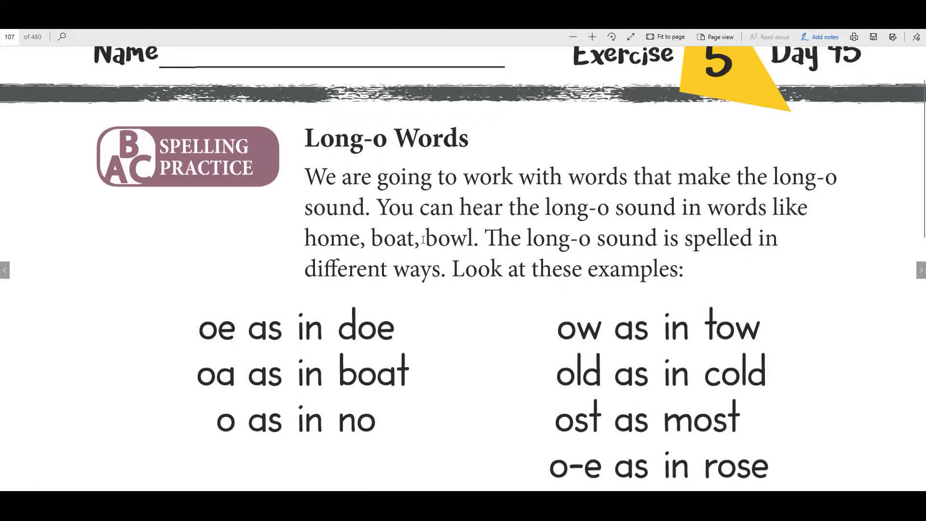
mouse_move(670, 238)
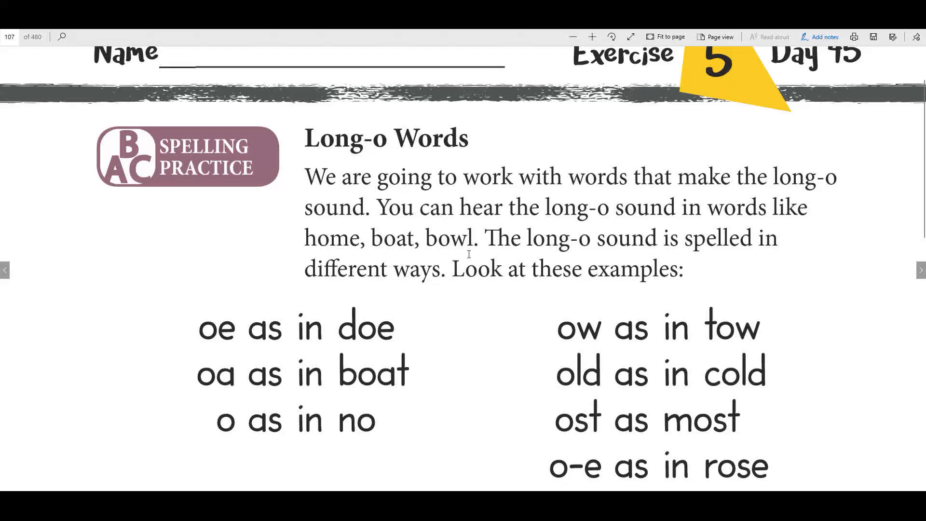
mouse_move(624, 255)
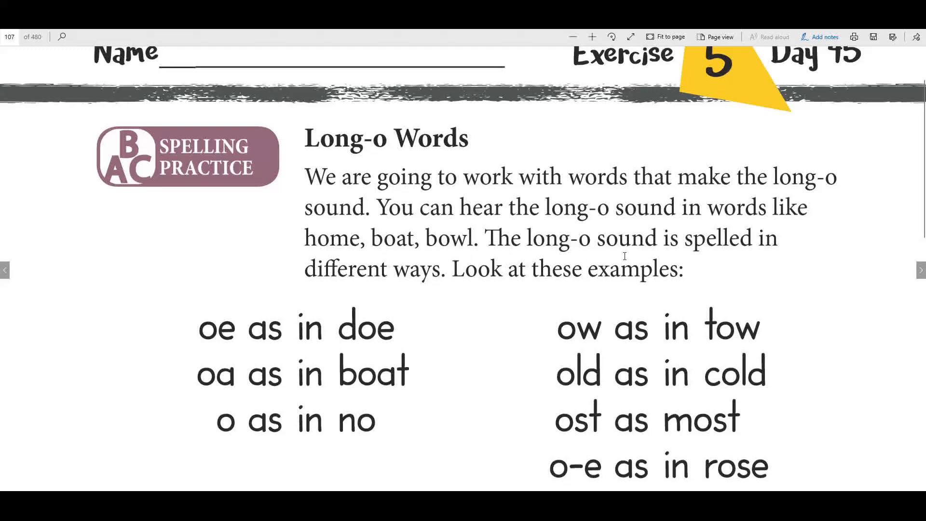
scroll("down", 3)
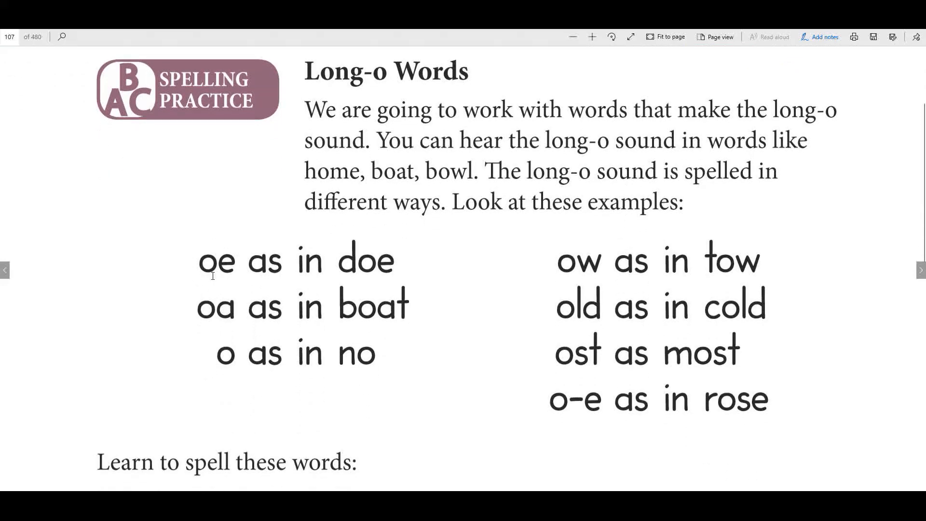
mouse_move(379, 288)
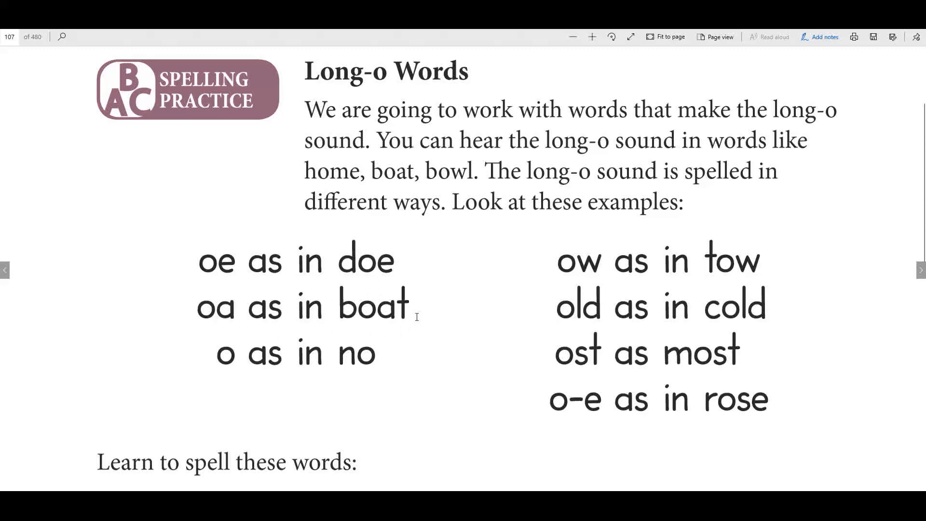
mouse_move(221, 365)
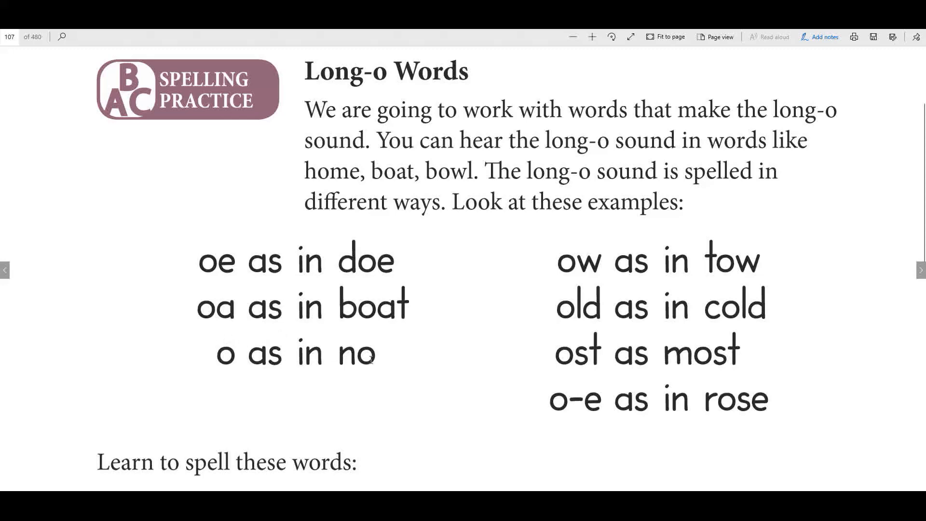
mouse_move(546, 296)
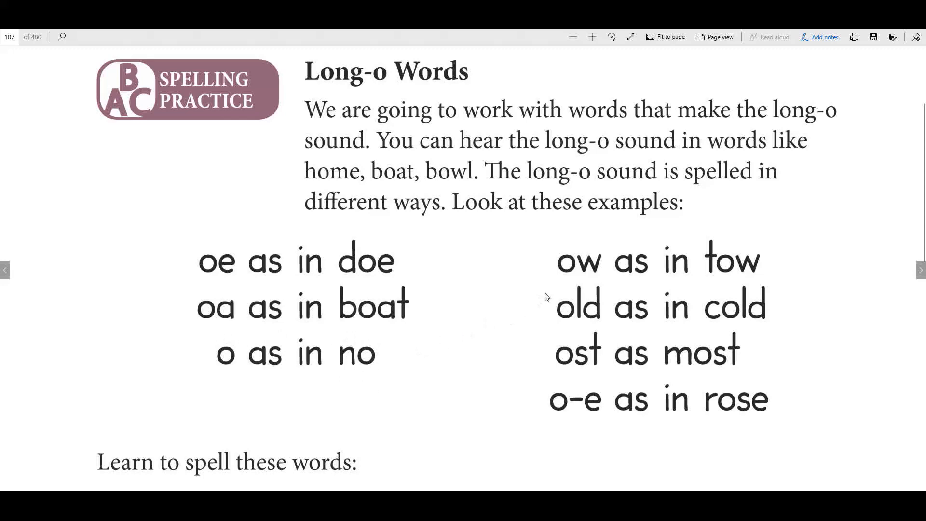
mouse_move(592, 271)
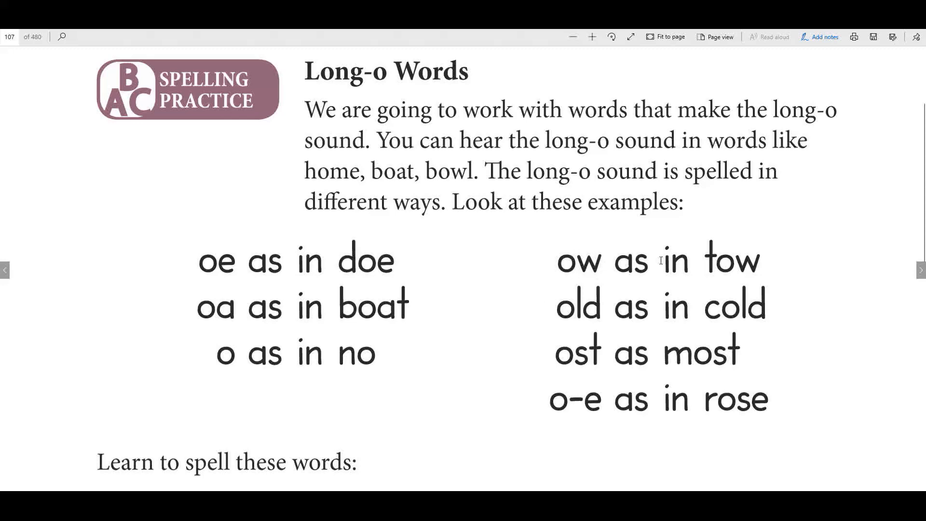
mouse_move(725, 260)
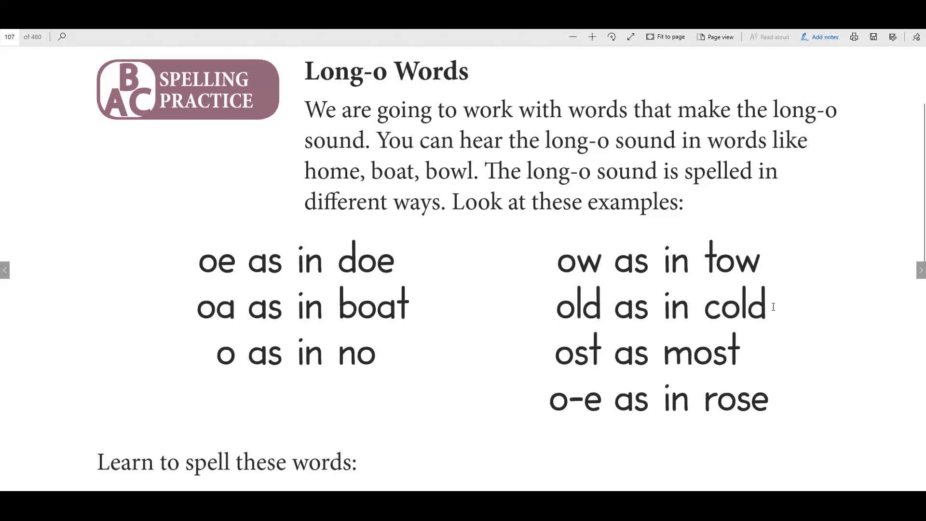
mouse_move(564, 330)
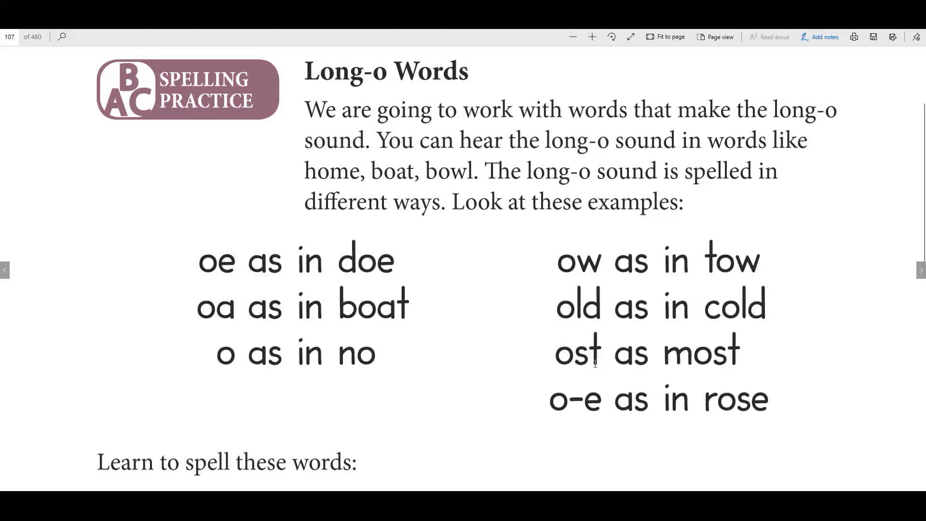
mouse_move(739, 365)
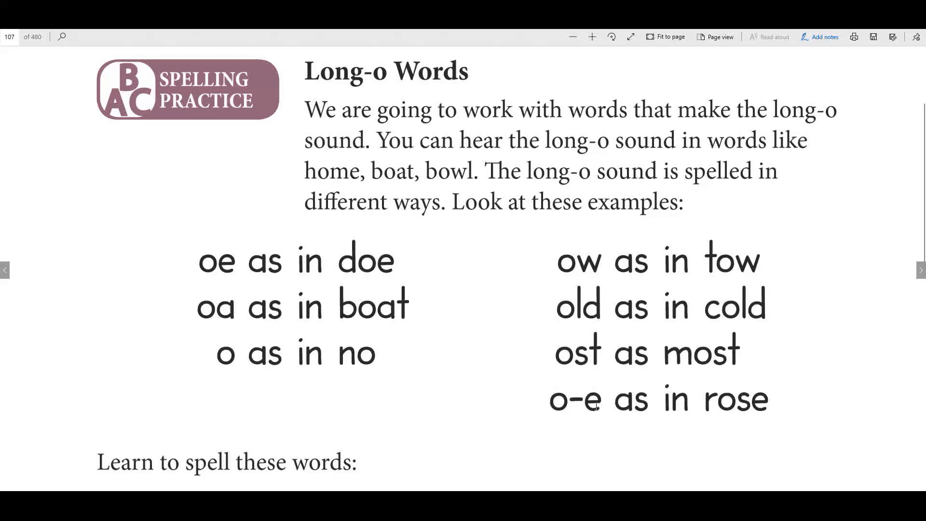
mouse_move(771, 398)
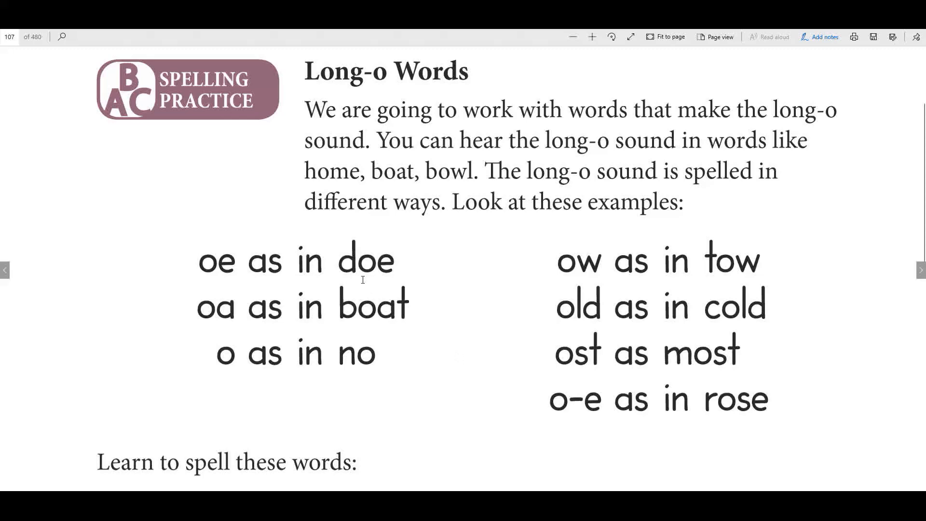
Scroll past the word list and riddles 1–2 down to page 108's riddles 4–7
scroll("down", 3)
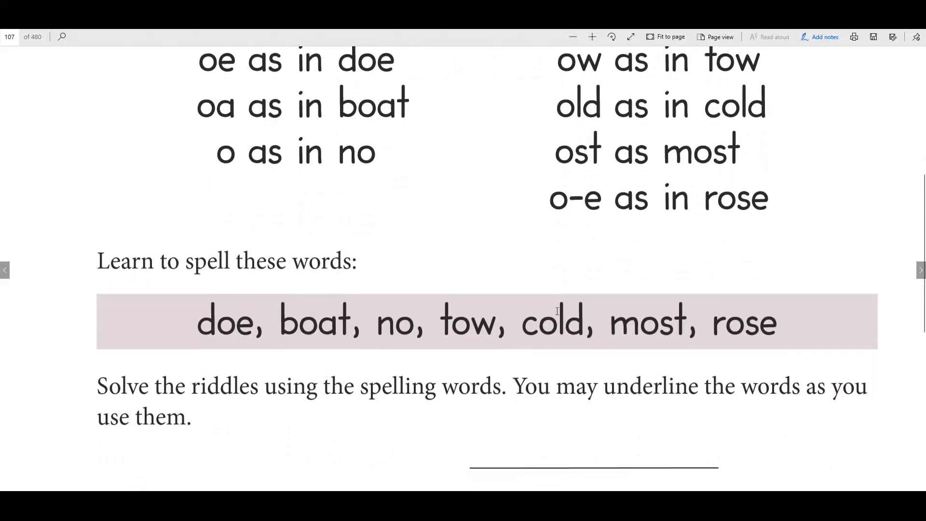
scroll("down", 3)
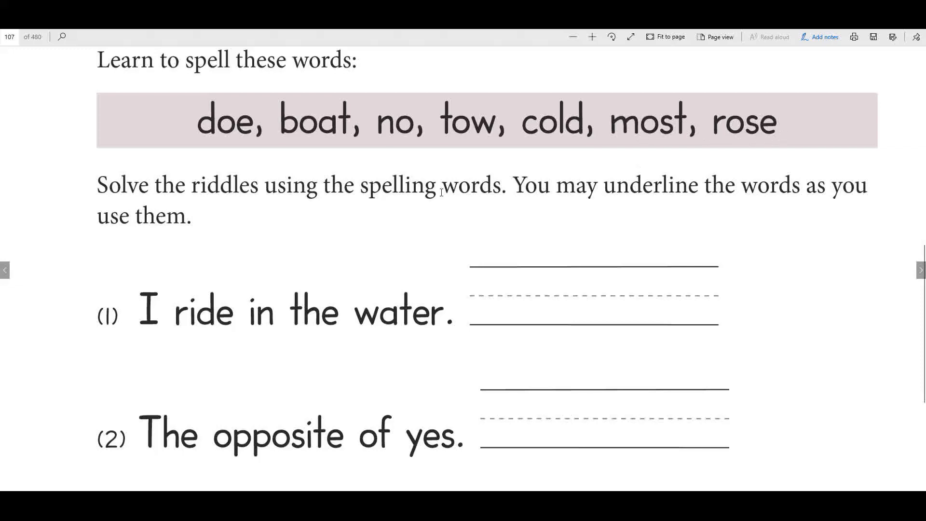
mouse_move(364, 326)
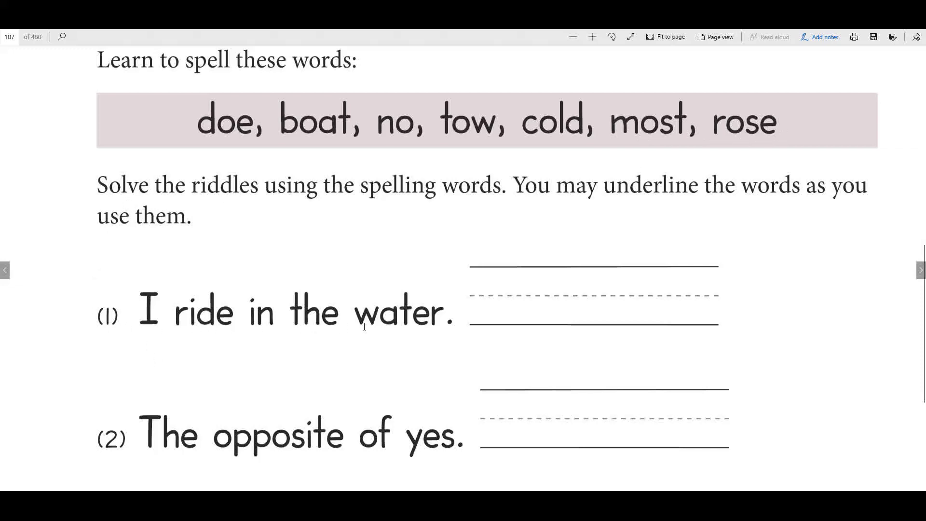
mouse_move(422, 326)
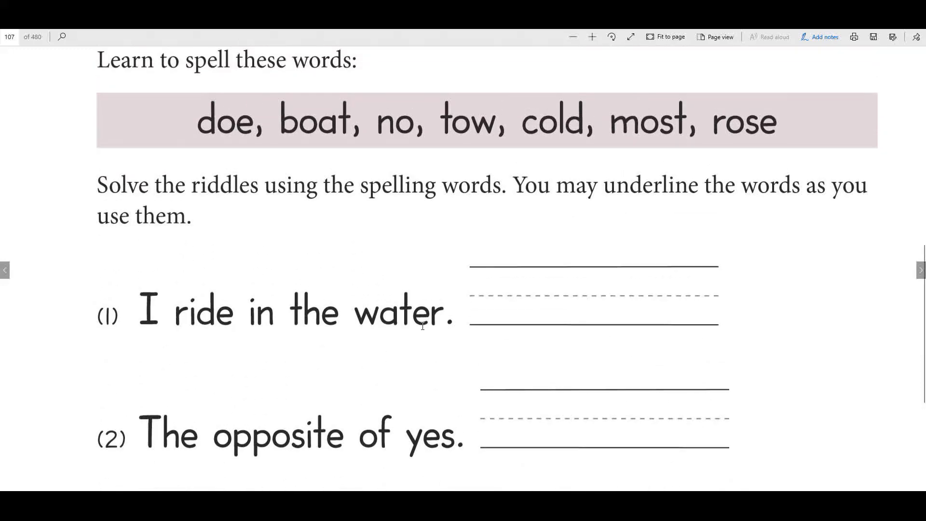
scroll("down", 3)
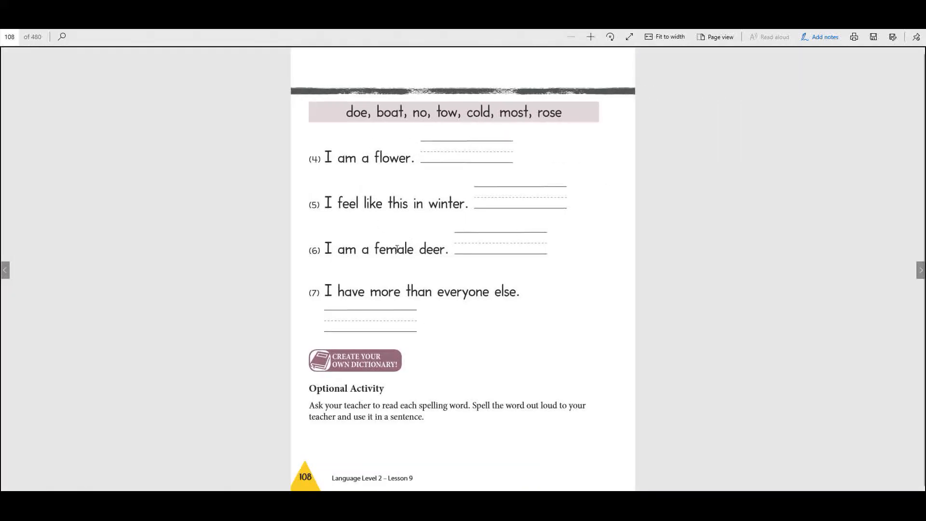
Go back to page 107, showing Long-o riddles 1–3
left_click(5, 270)
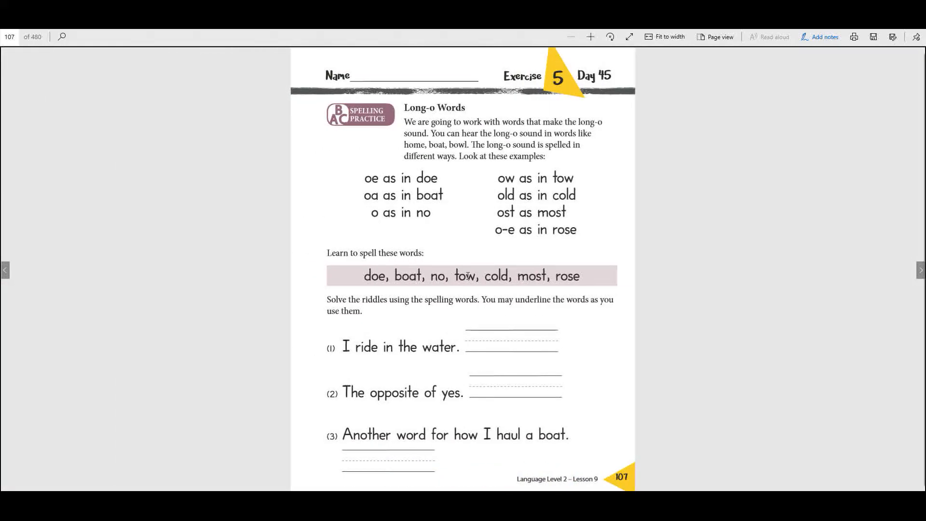
mouse_move(351, 365)
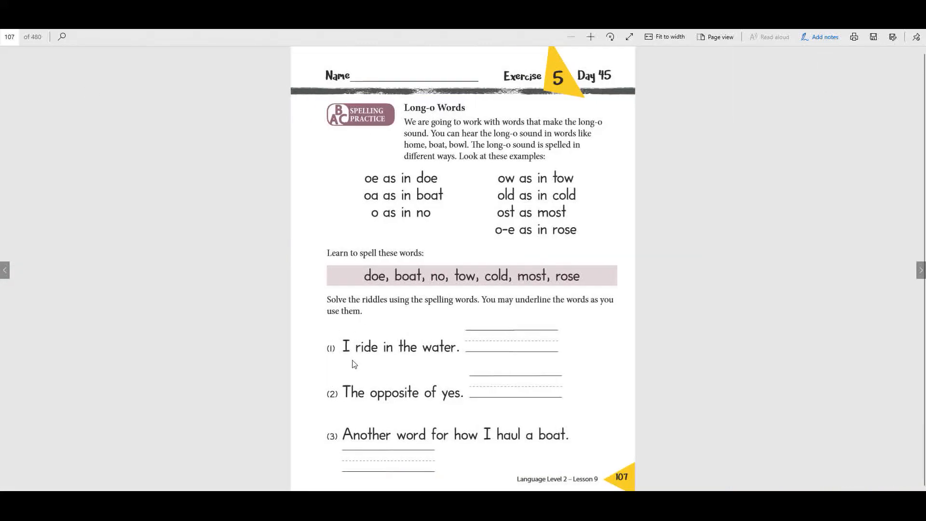
mouse_move(498, 281)
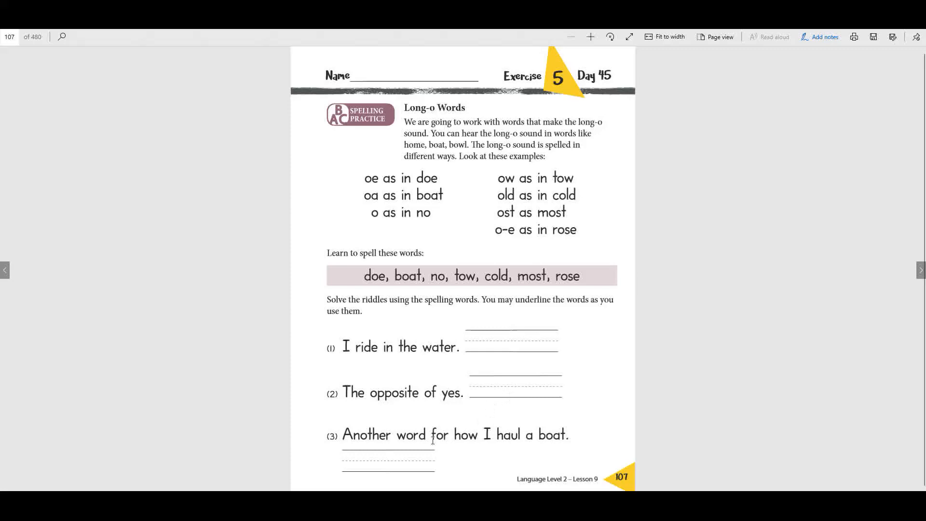
mouse_move(560, 410)
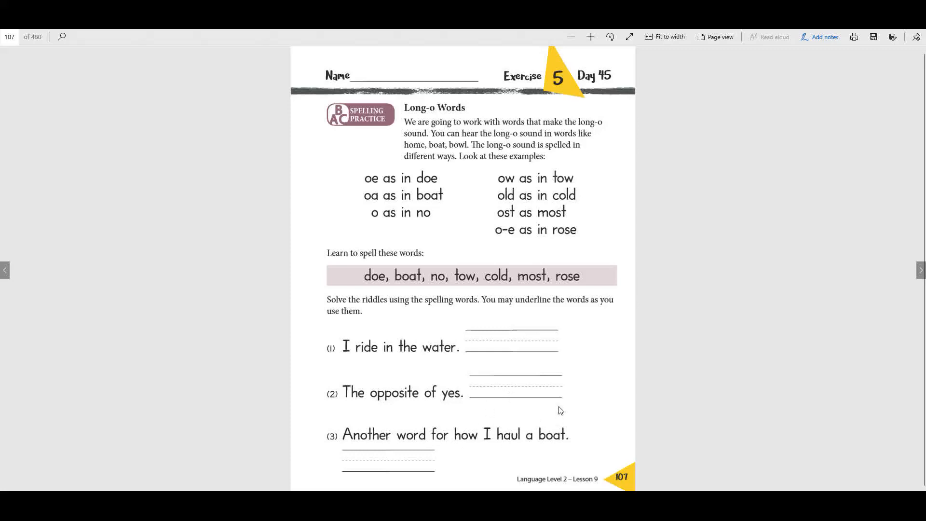
mouse_move(439, 465)
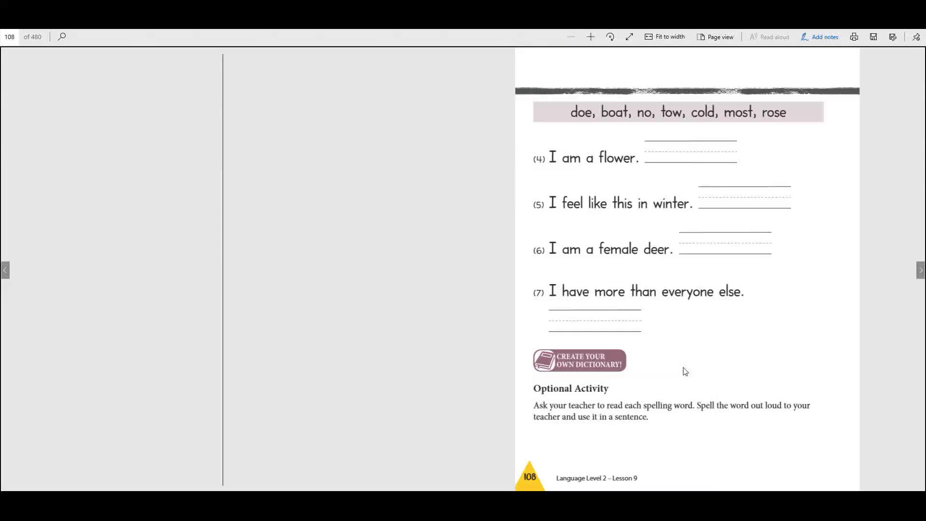
left_click(6, 270)
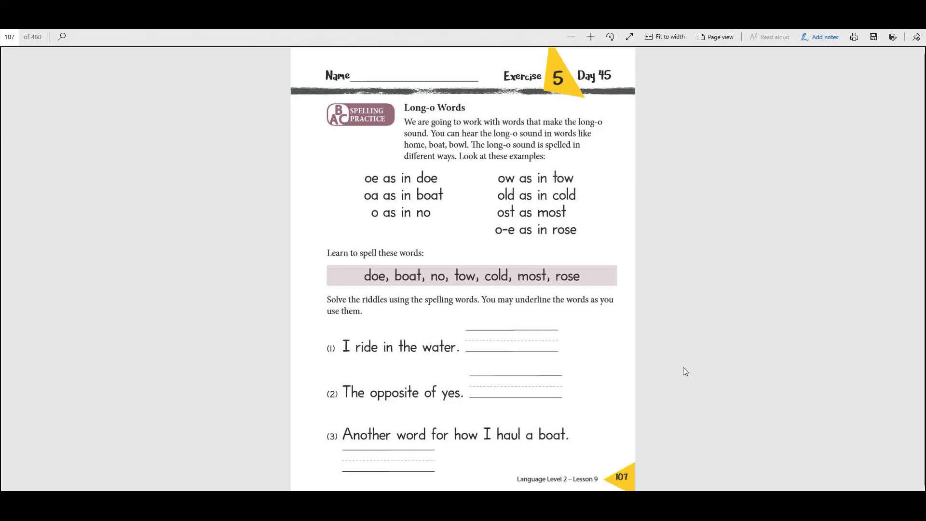
mouse_move(471, 479)
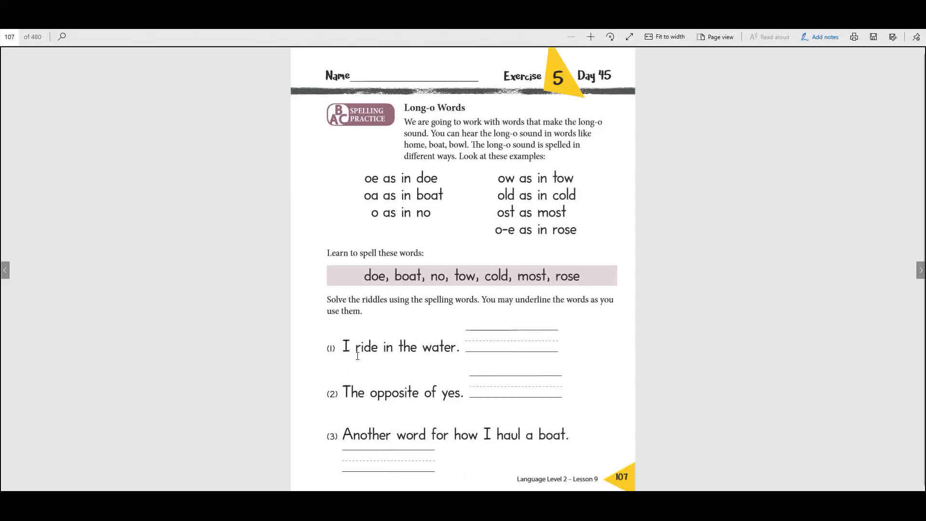
mouse_move(450, 357)
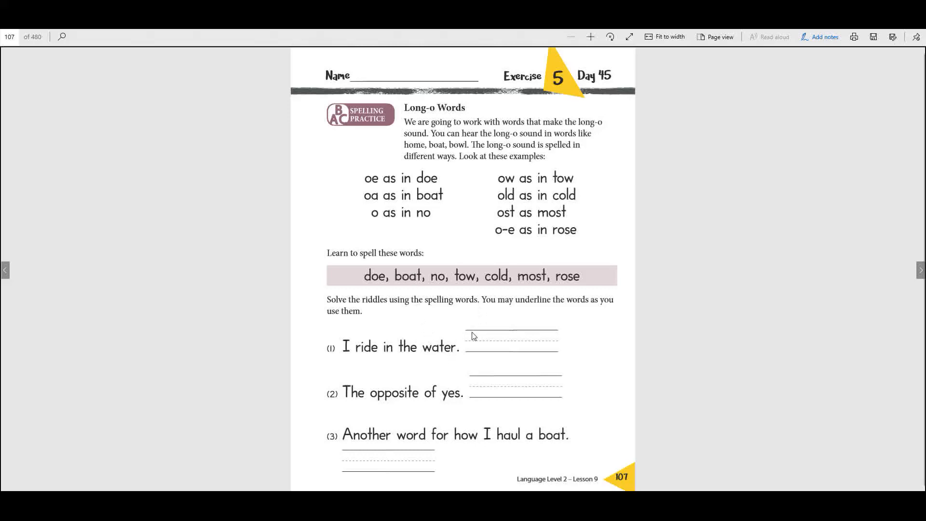
Ink 'boat' and 'no' for riddles 1–2, then begin riddle 3's answer
left_click(484, 335)
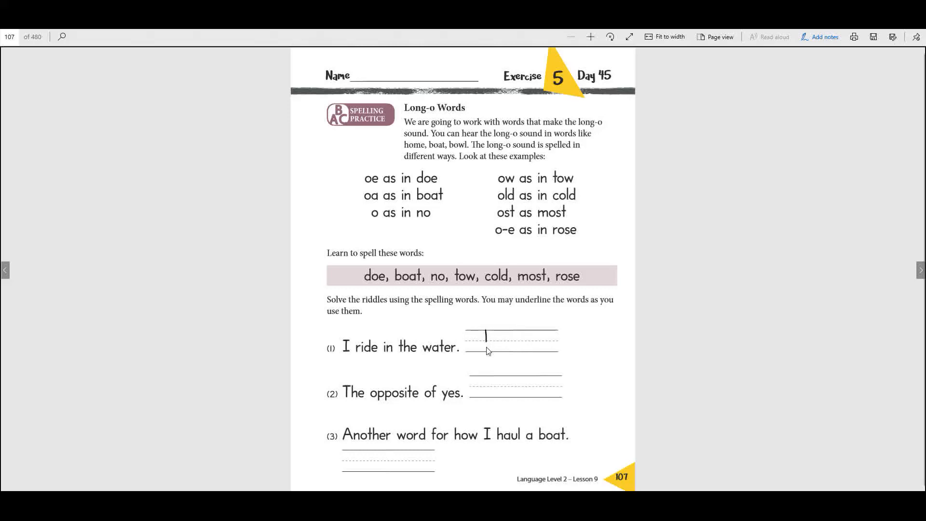
type("b")
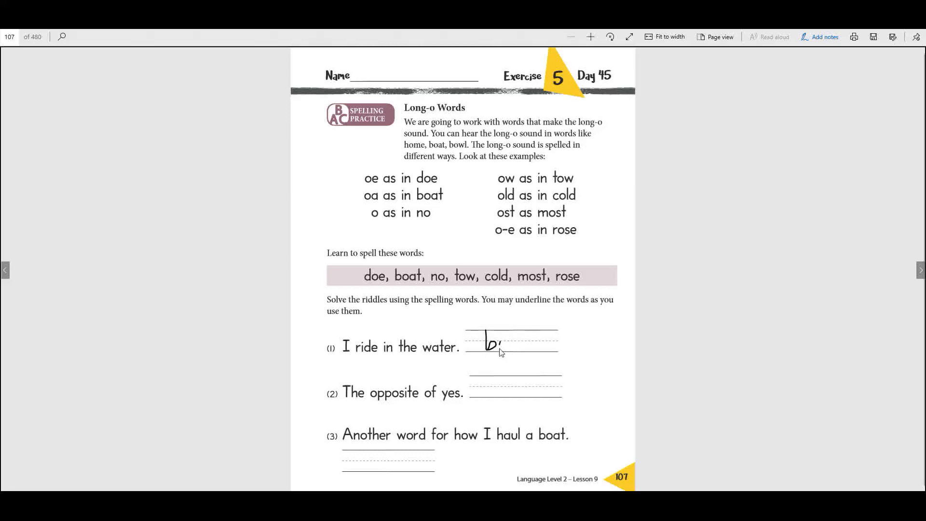
type("oa")
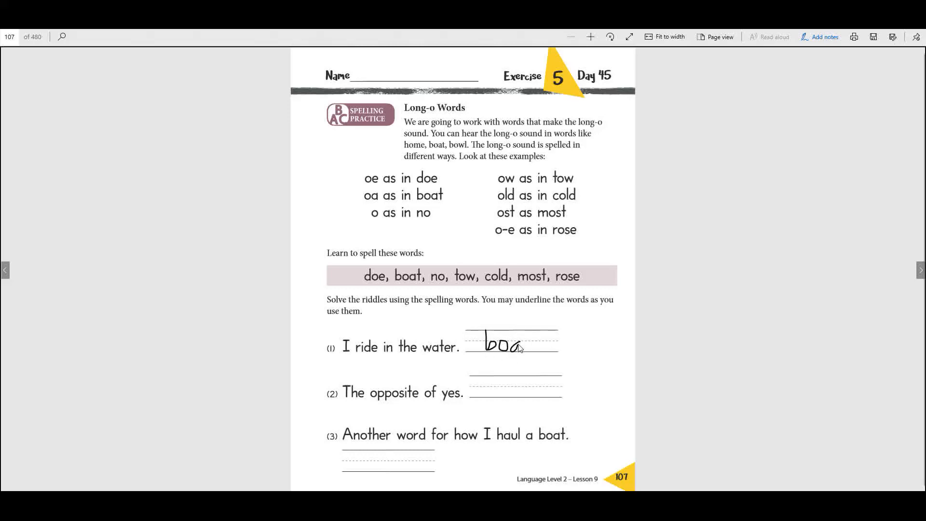
type("t")
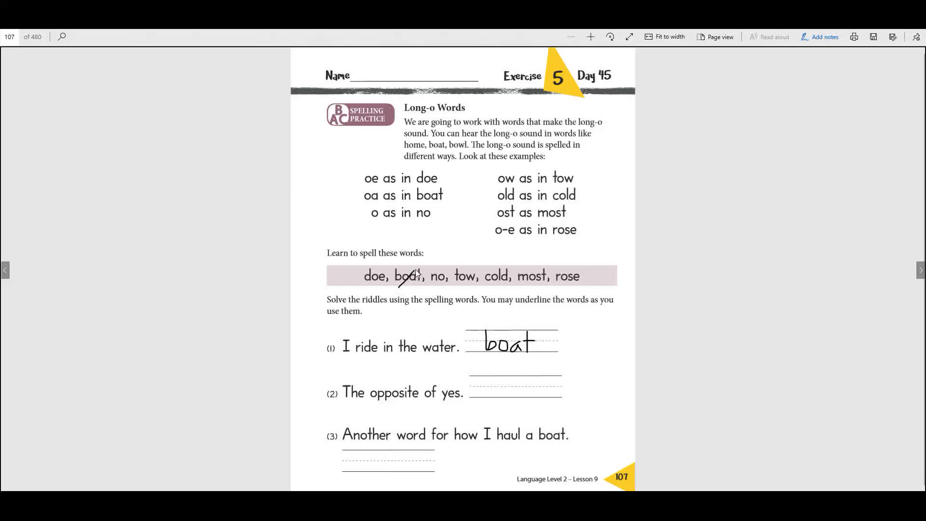
mouse_move(496, 350)
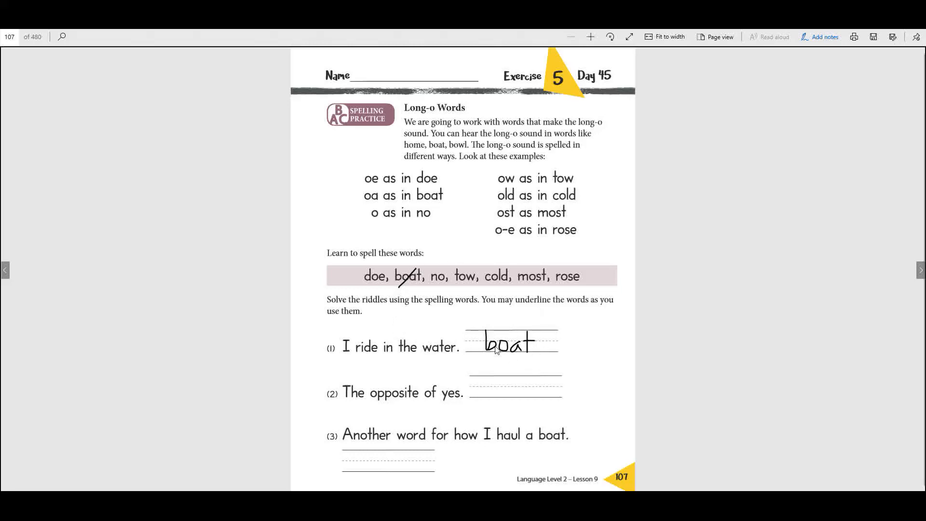
mouse_move(415, 408)
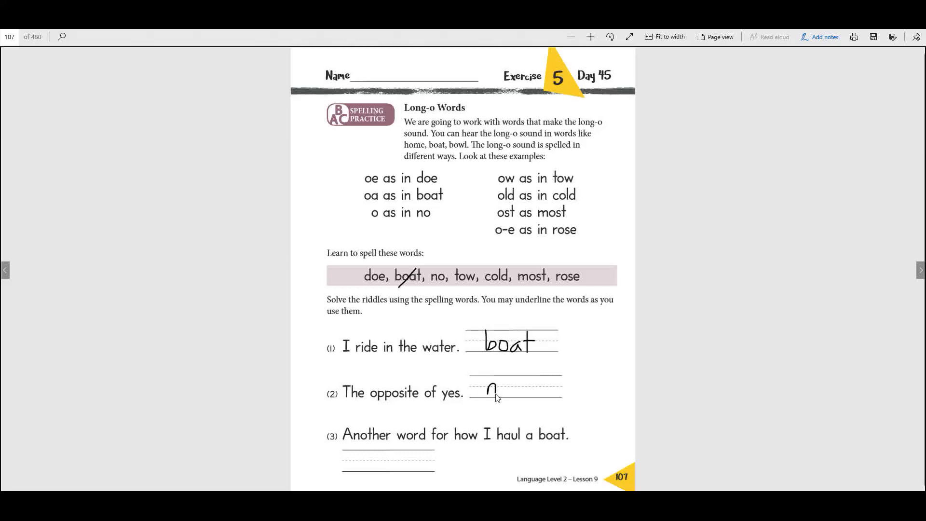
type("o")
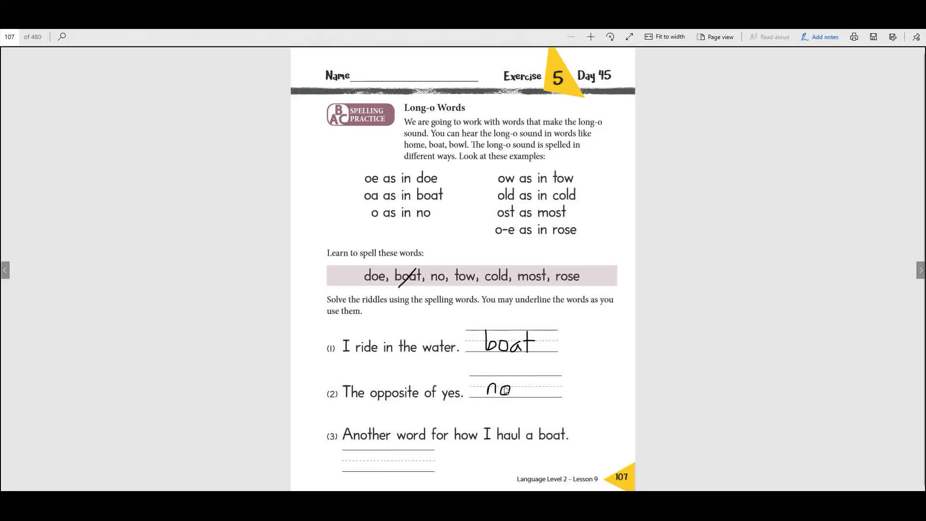
mouse_move(439, 275)
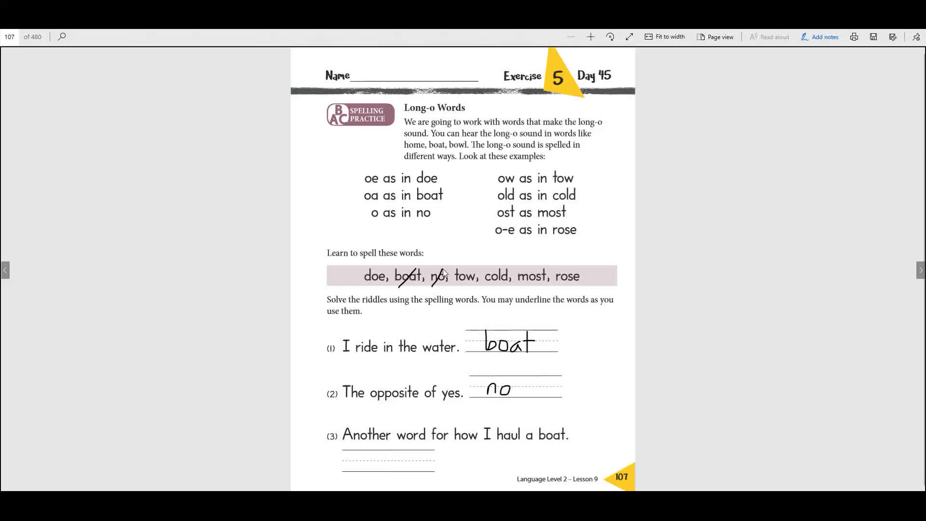
mouse_move(410, 330)
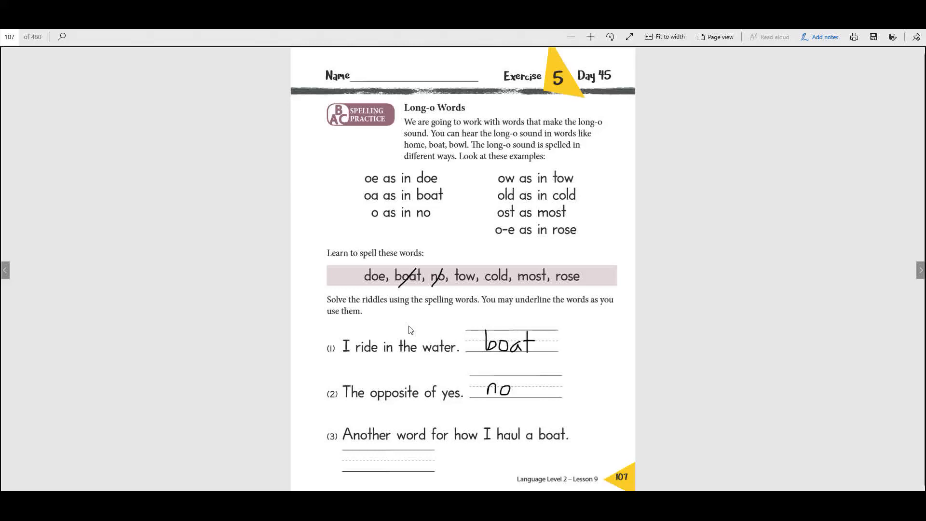
mouse_move(561, 452)
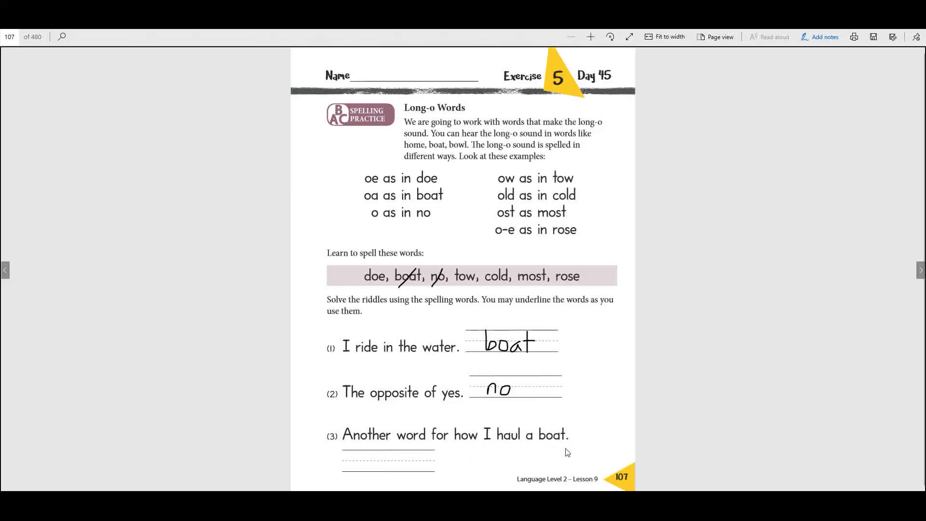
mouse_move(363, 457)
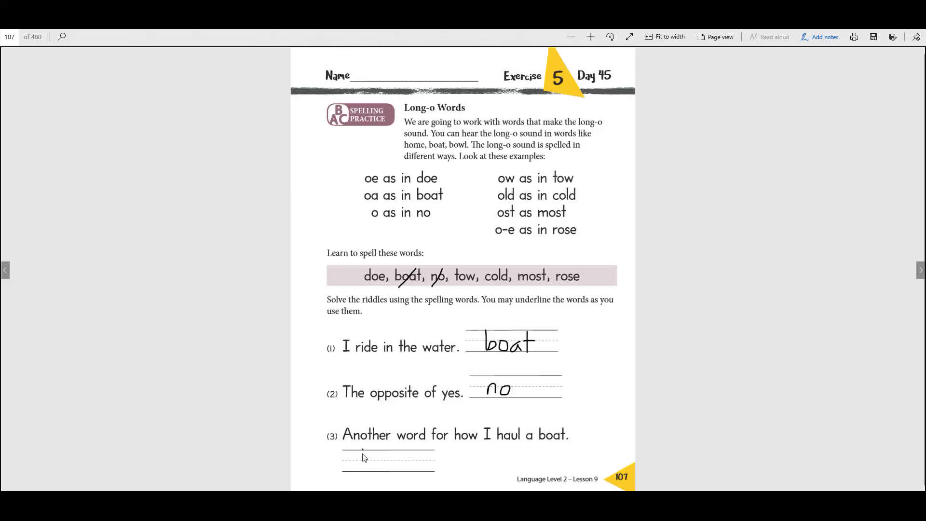
left_click(360, 460)
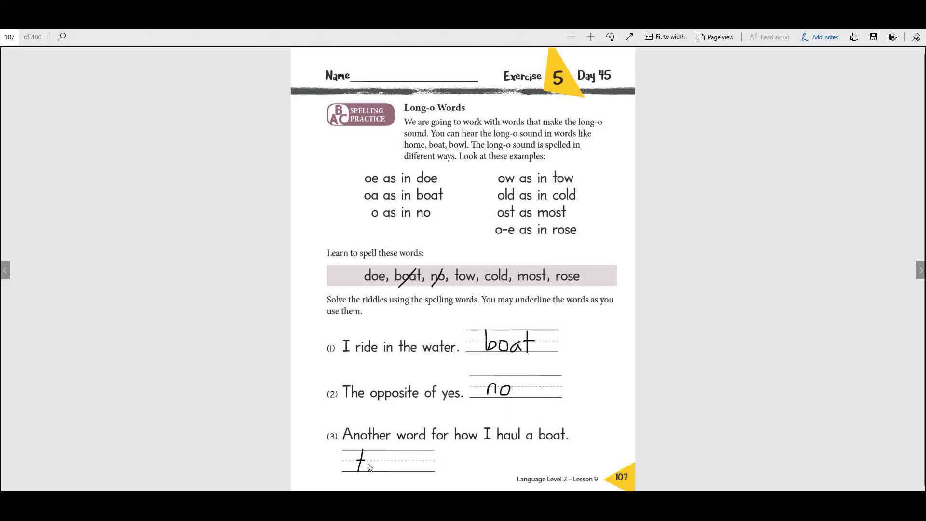
type("o")
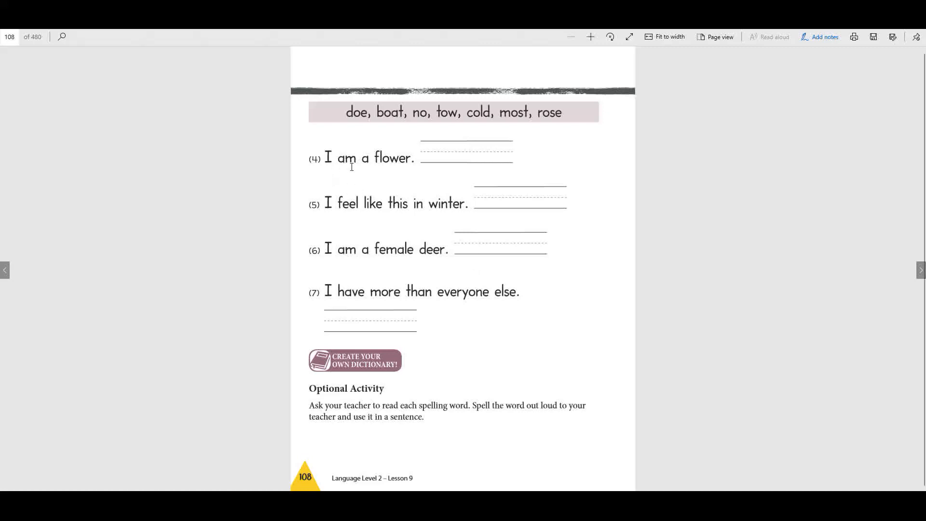
mouse_move(419, 163)
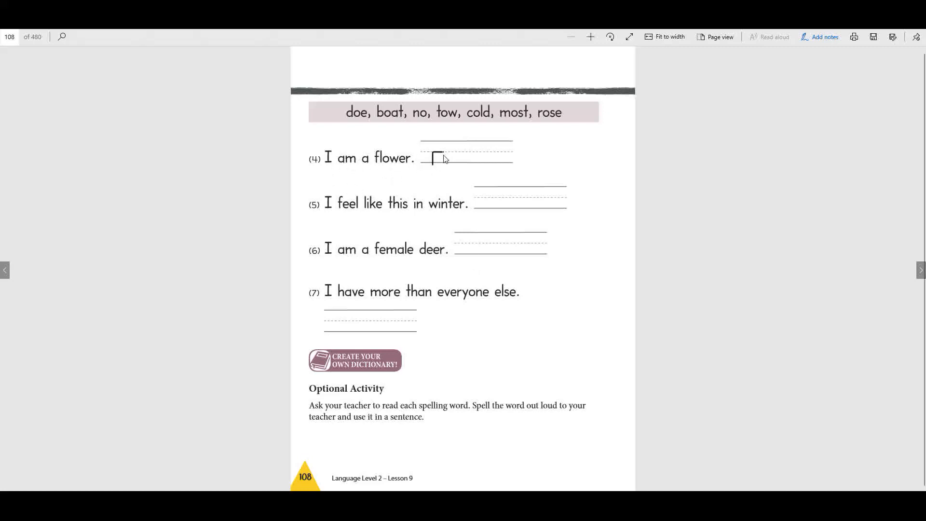
Ink 'rose', 'cold' and 'doe' for riddles 4–6, then begin riddle 7's answer
type("rose")
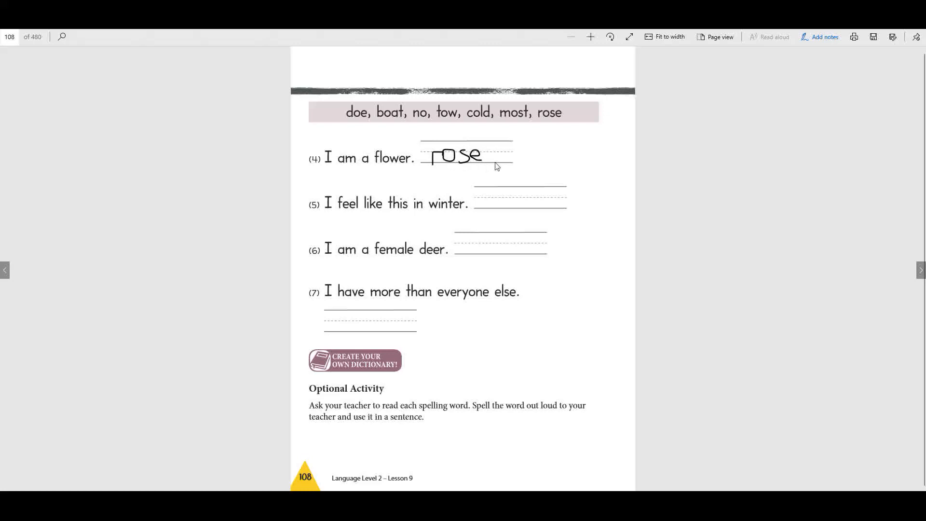
mouse_move(423, 220)
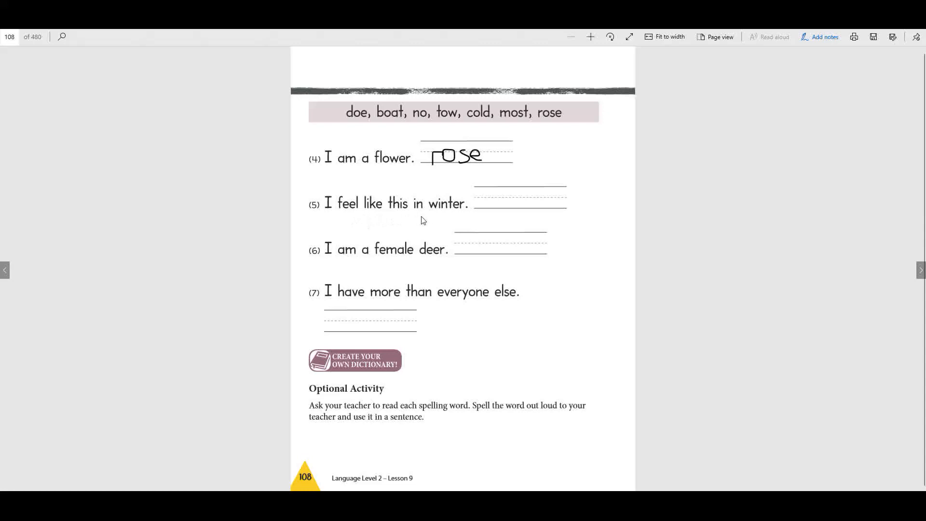
mouse_move(453, 221)
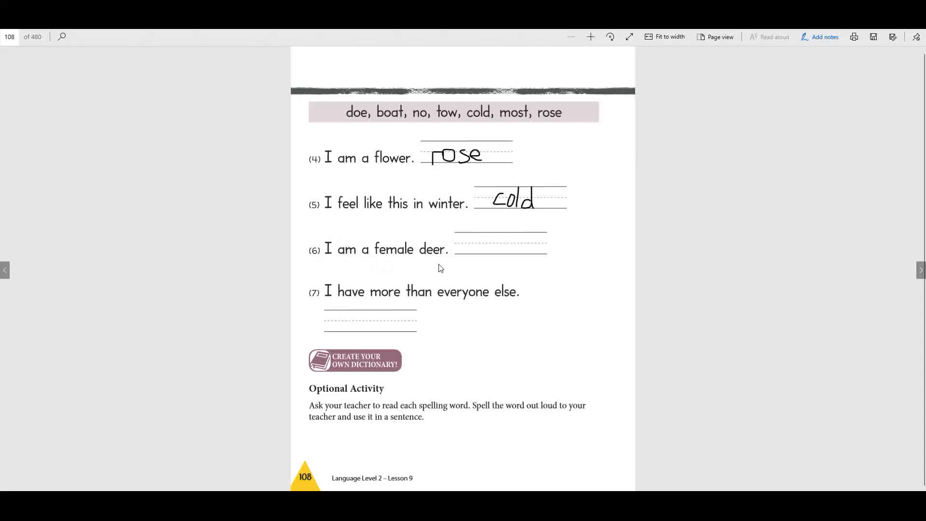
mouse_move(475, 252)
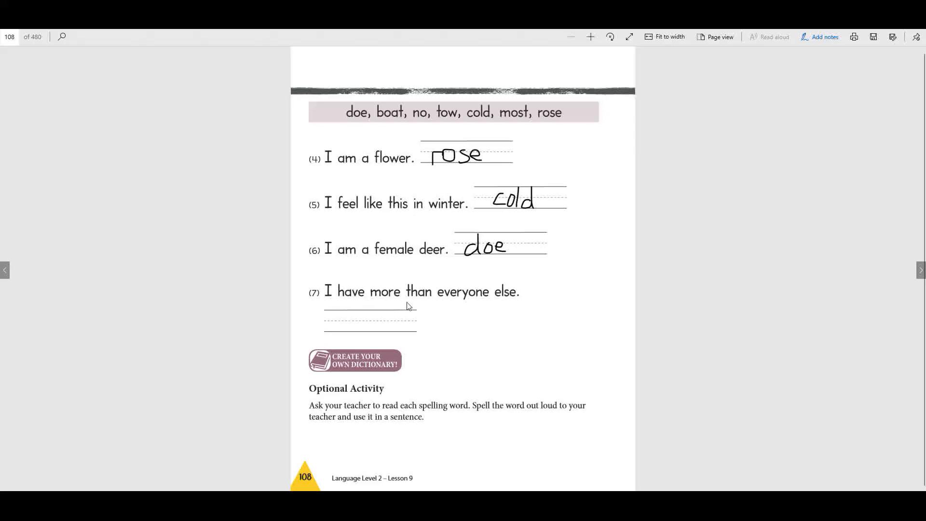
mouse_move(518, 297)
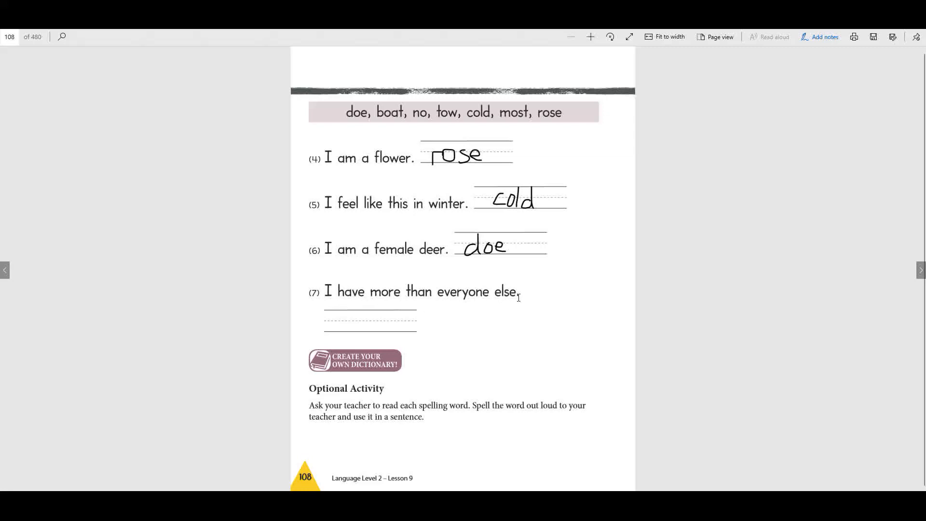
left_click(337, 328)
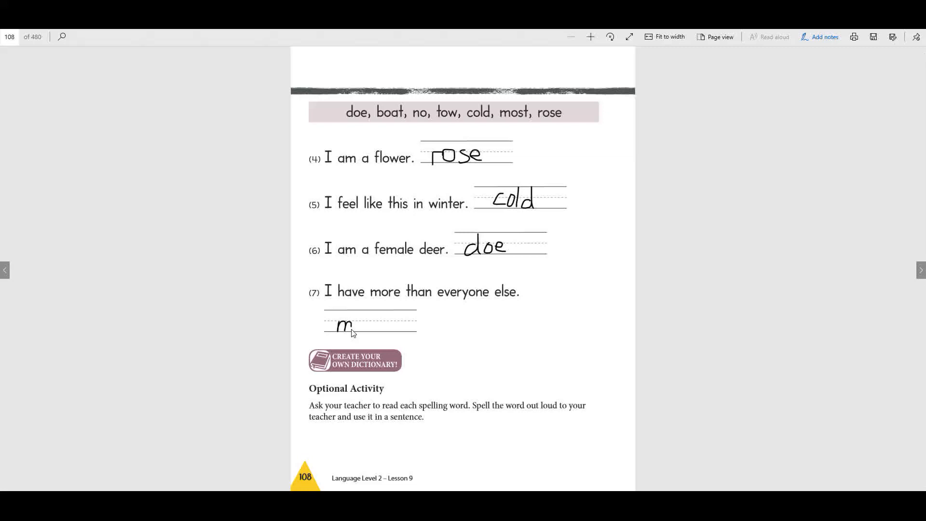
type("o")
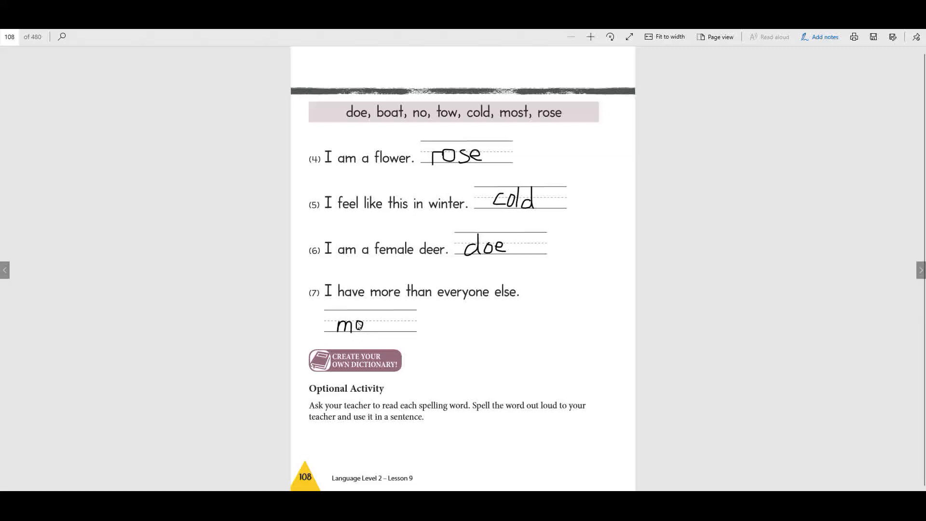
type("st")
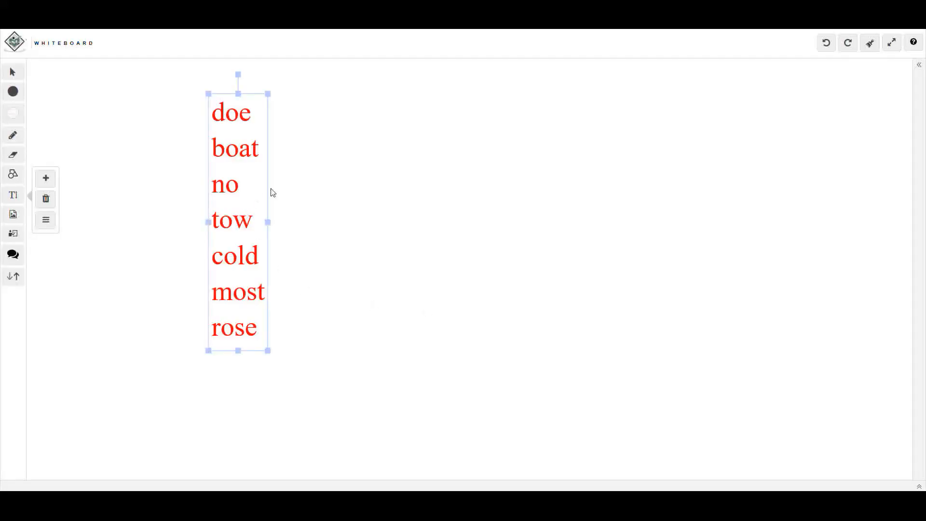
Delete the red text box listing the seven long-o words
left_click(46, 198)
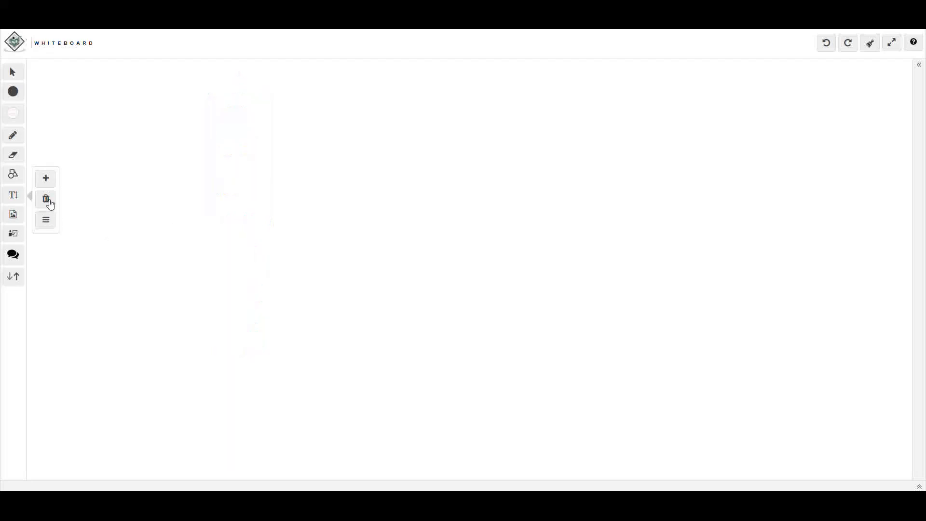
mouse_move(45, 223)
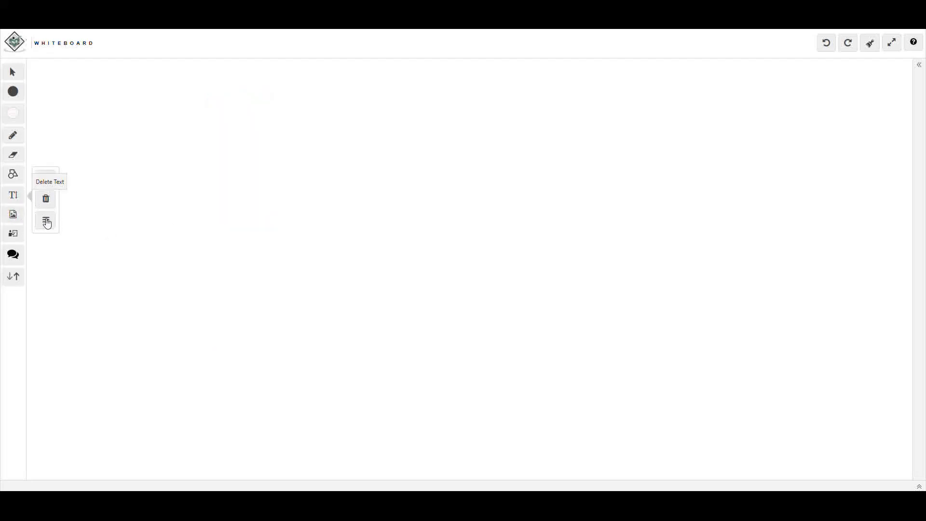
Add a 'Spelling Test 9' text box, choosing its colour and adjusting its size
left_click(45, 222)
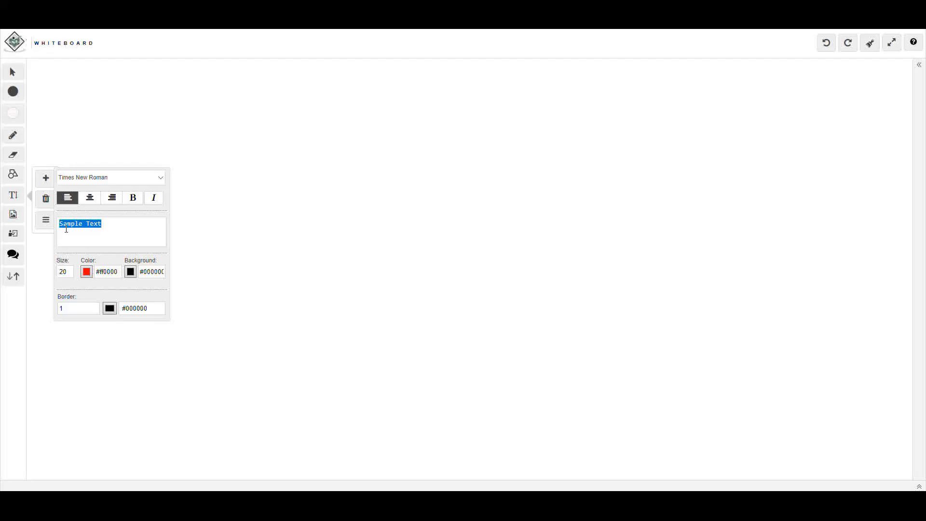
type("Spe")
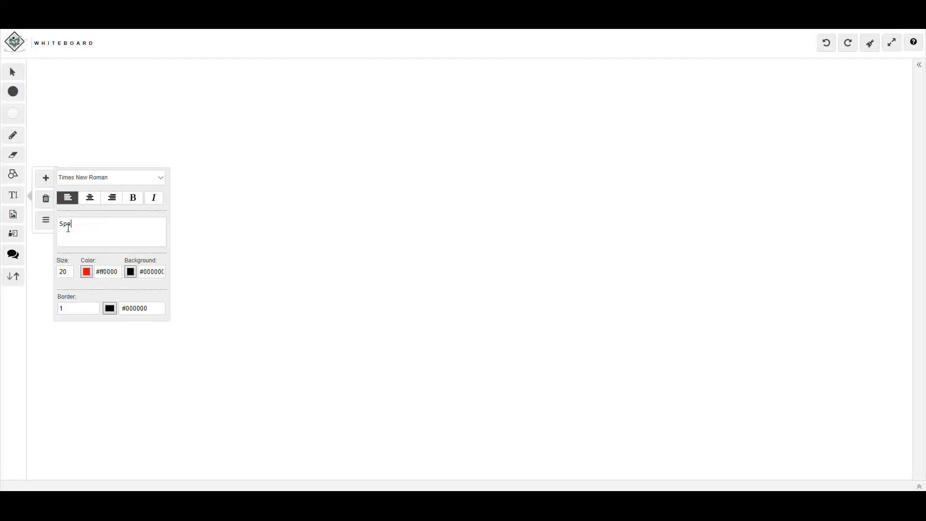
type("lling Test")
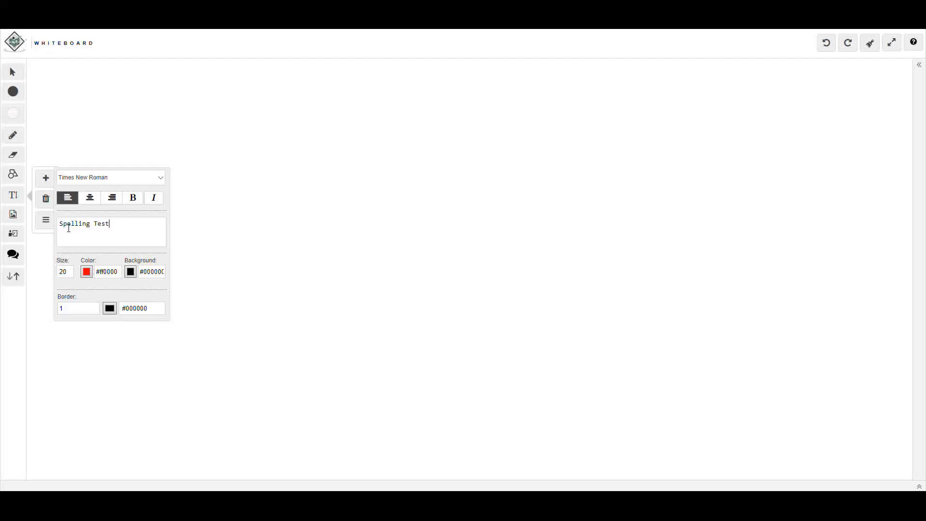
type("9")
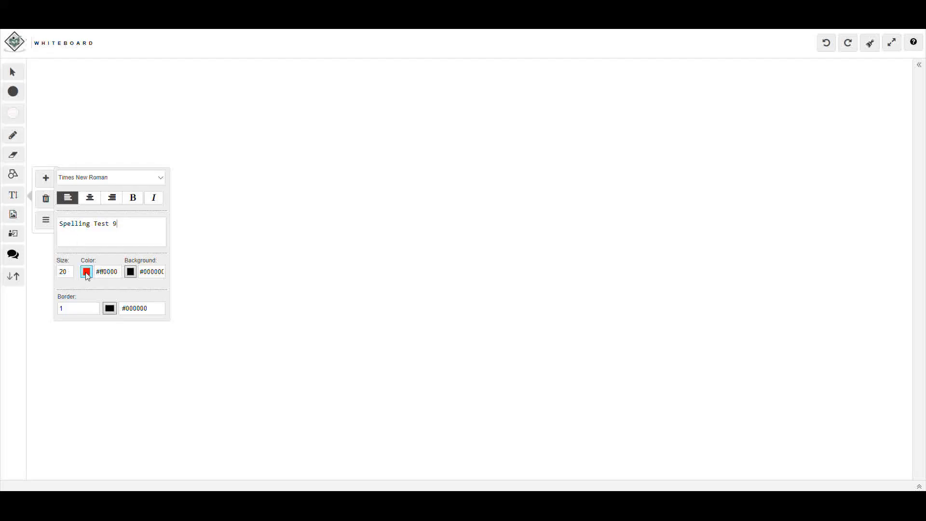
left_click(86, 272)
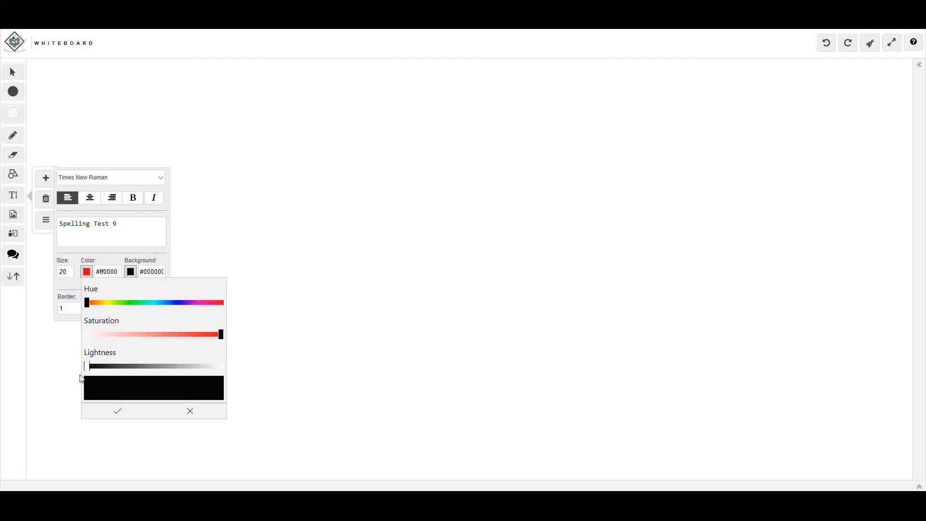
left_click(117, 411)
type("Sp")
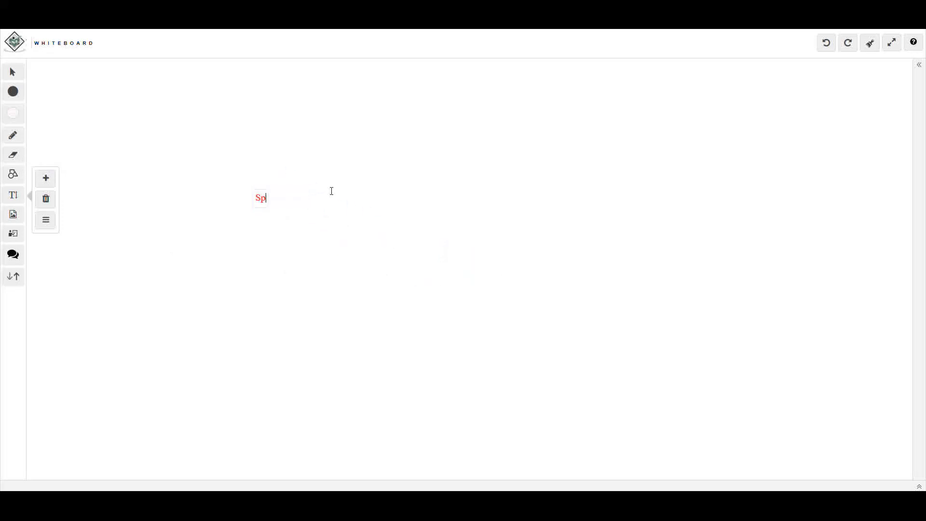
type("elli")
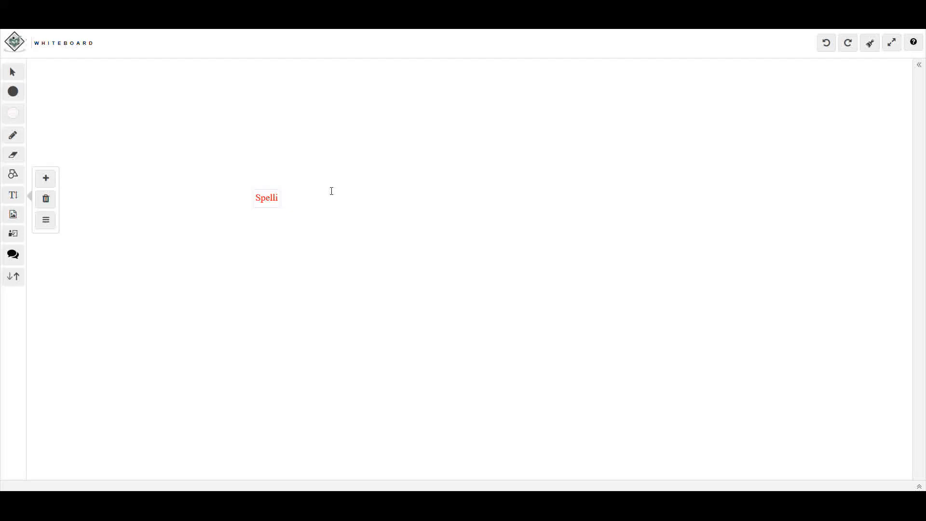
type("ng Test 9")
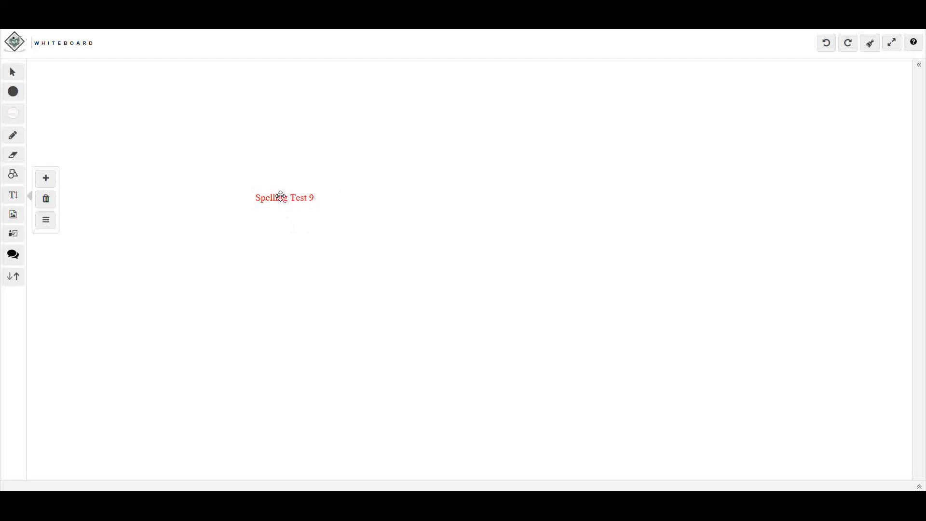
left_click(284, 197)
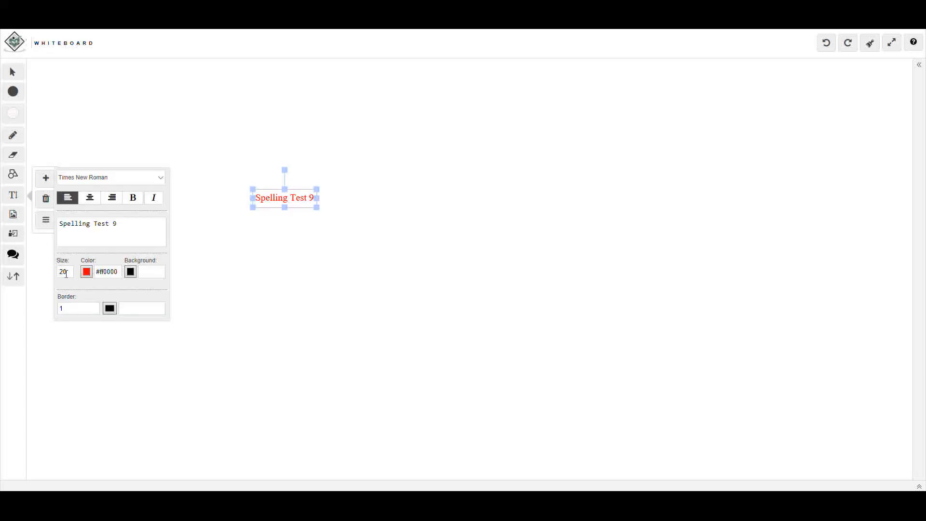
left_click(87, 271)
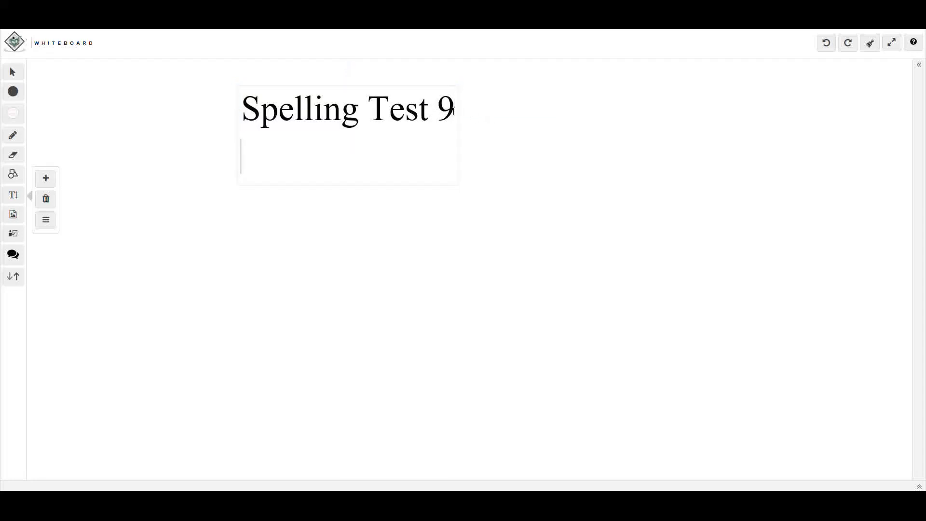
List numbers 1. through 7. on separate lines below the title
type("1.")
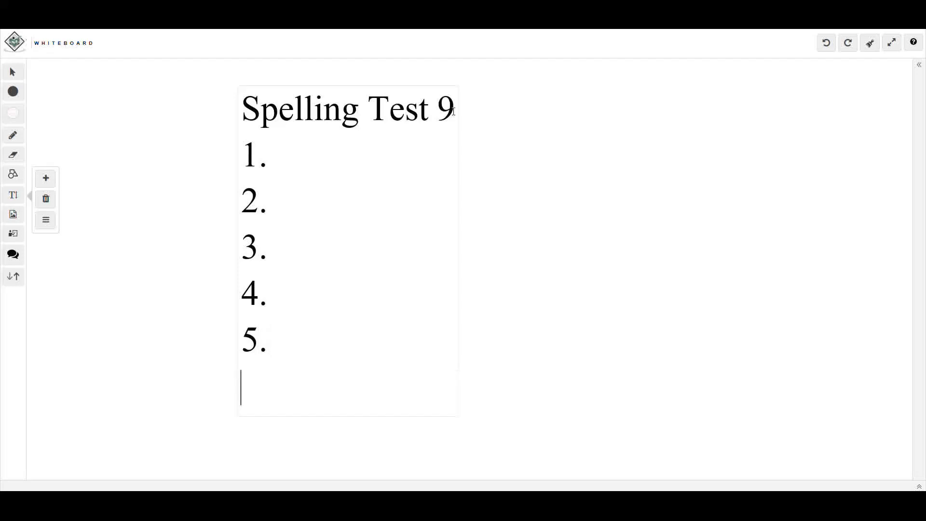
type("6.")
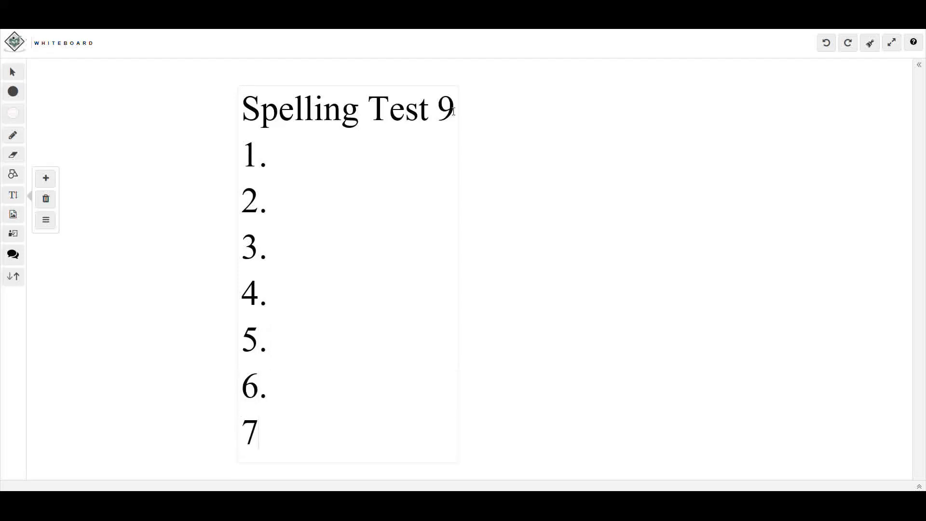
type(".")
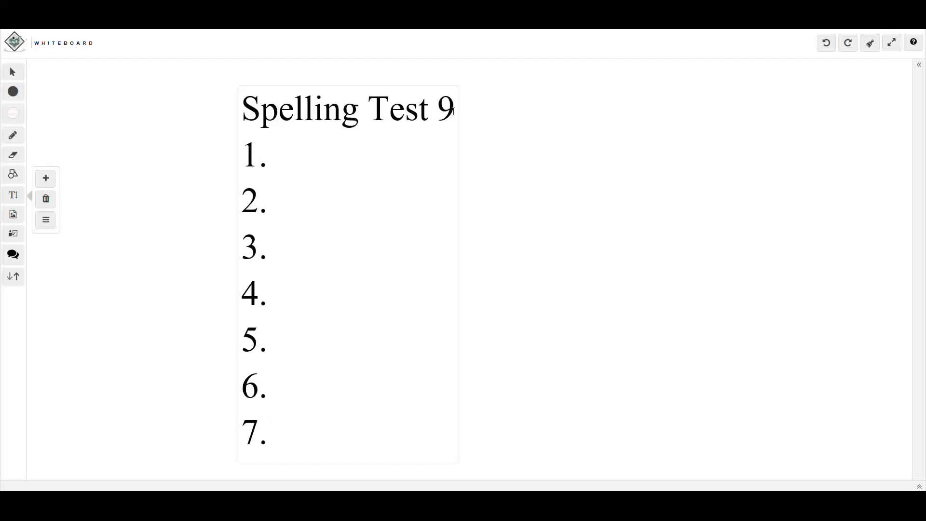
left_click(267, 434)
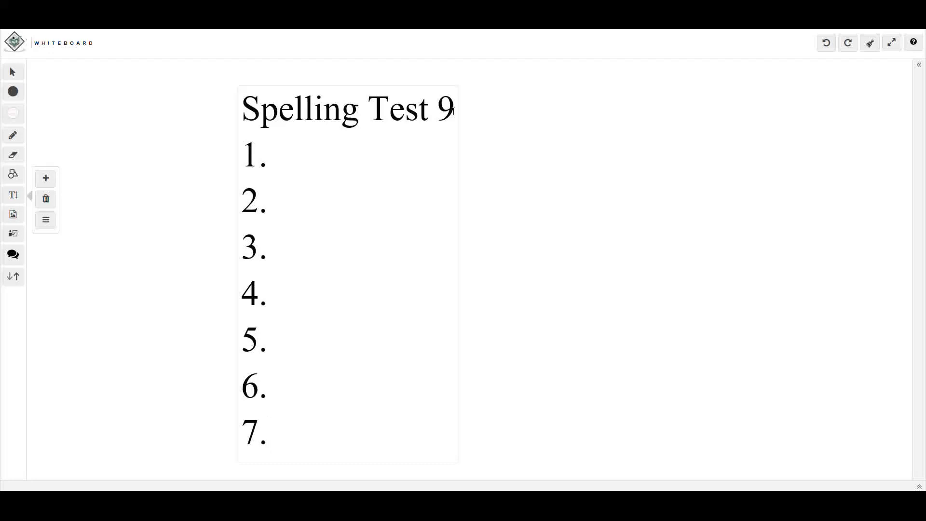
left_click(267, 434)
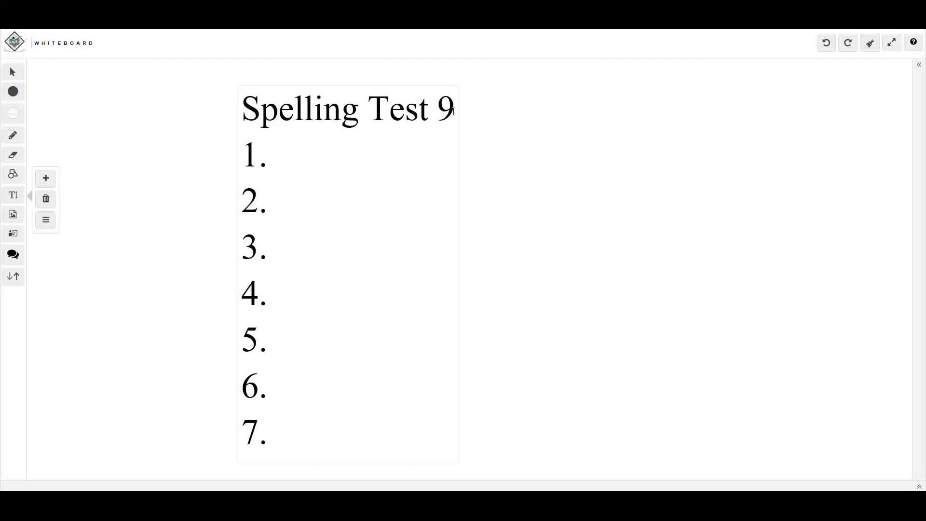
left_click(267, 434)
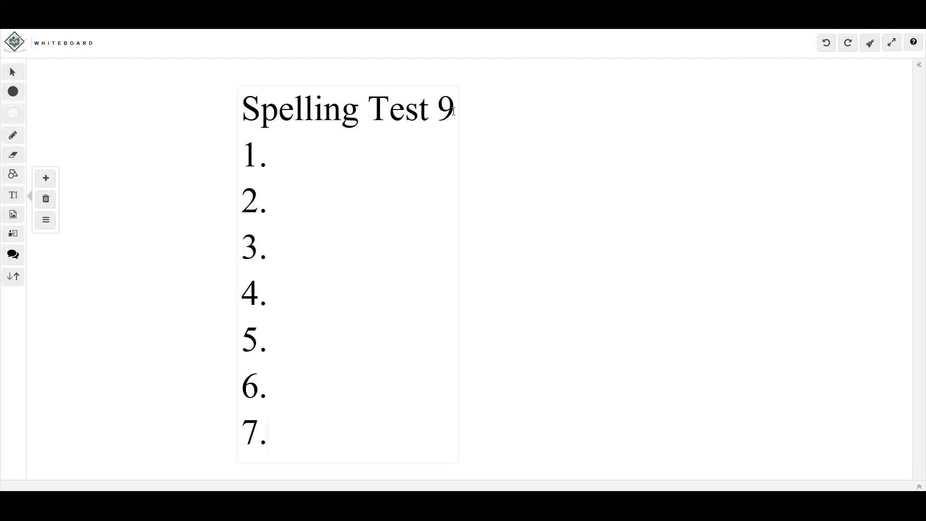
left_click(267, 434)
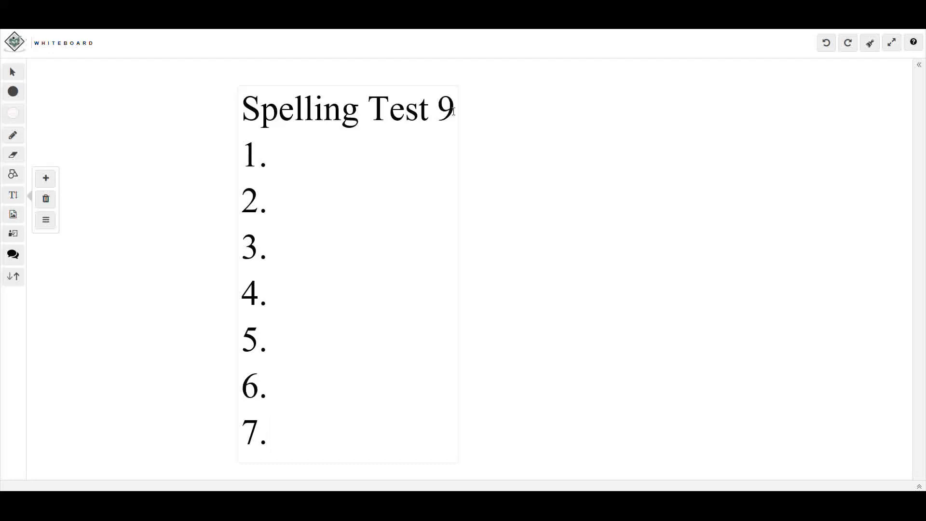
left_click(266, 433)
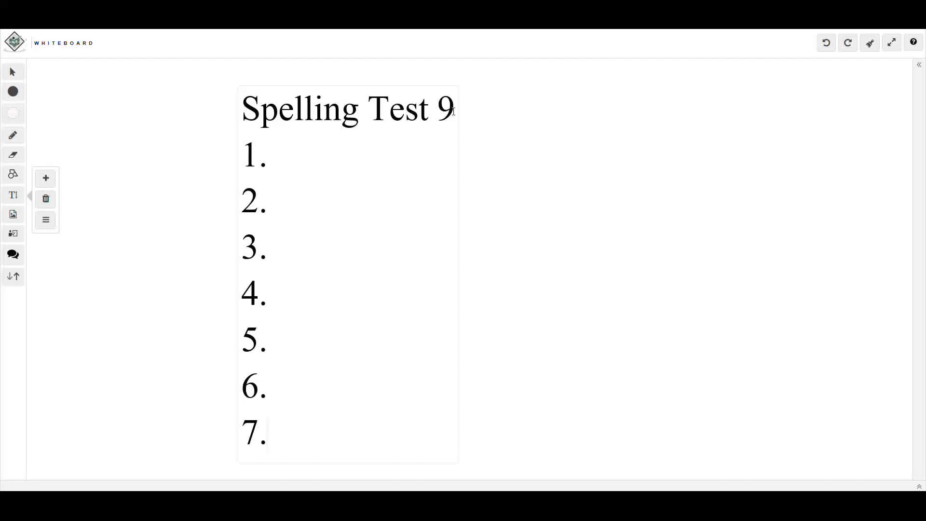
left_click(267, 434)
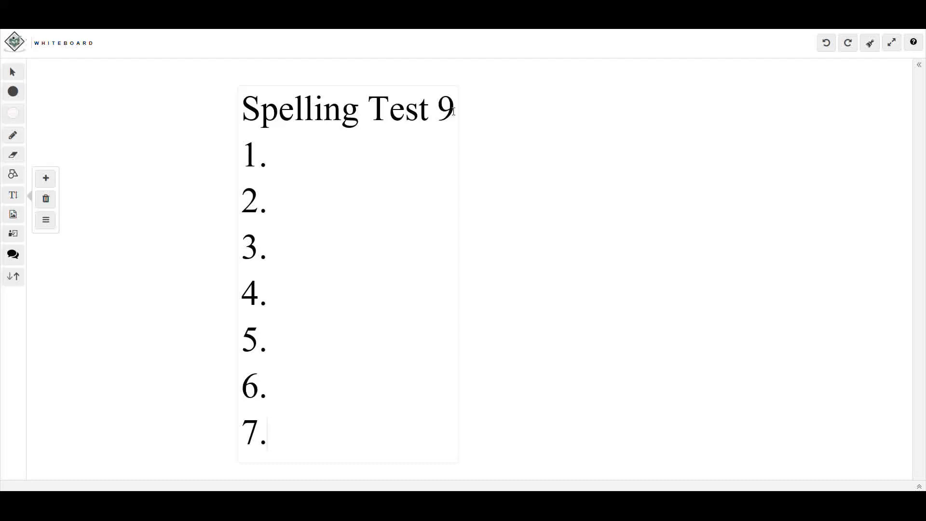
left_click(267, 434)
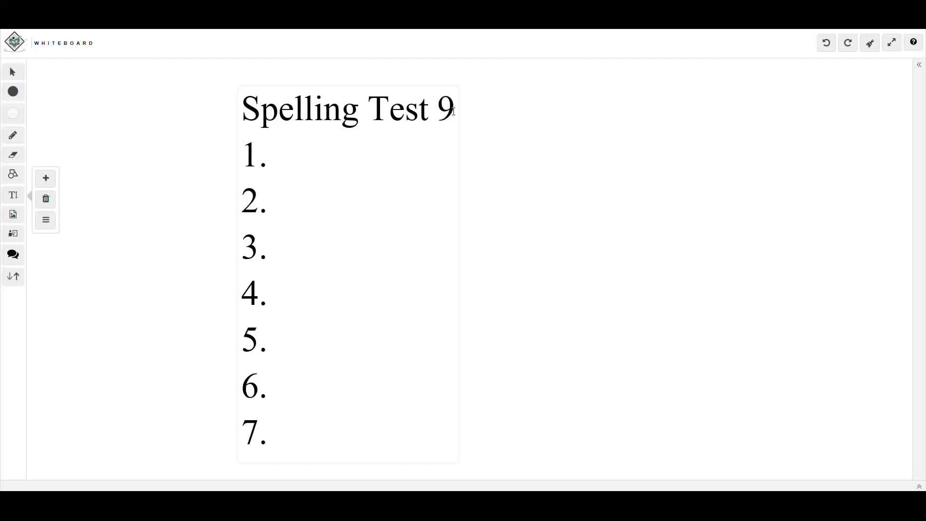
left_click(267, 434)
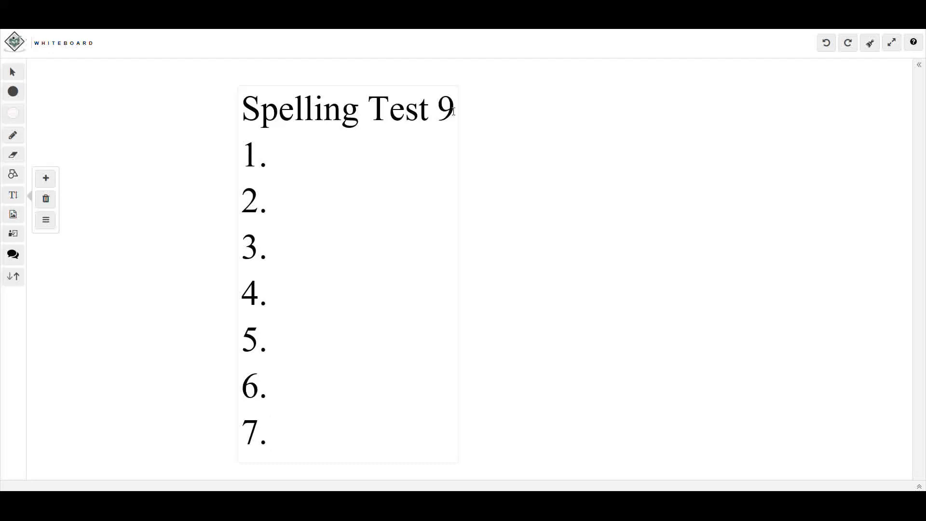
left_click(266, 434)
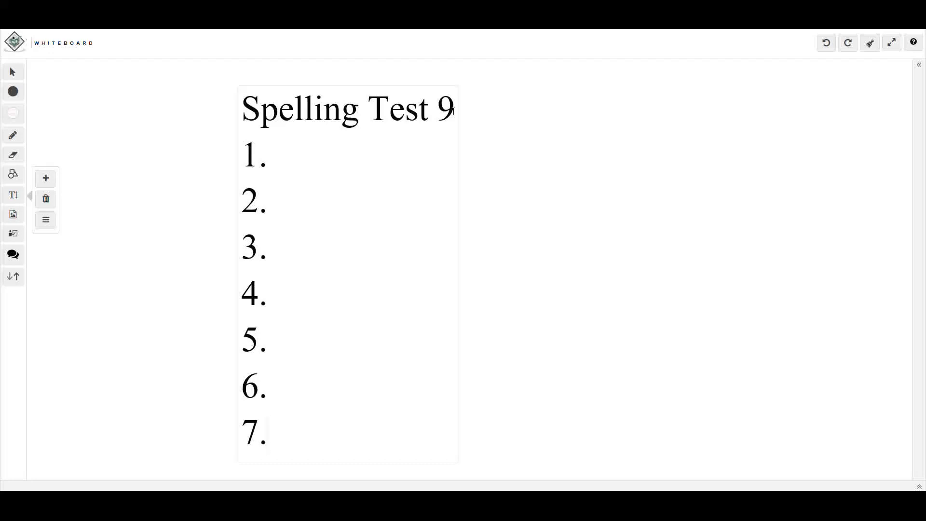
left_click(266, 433)
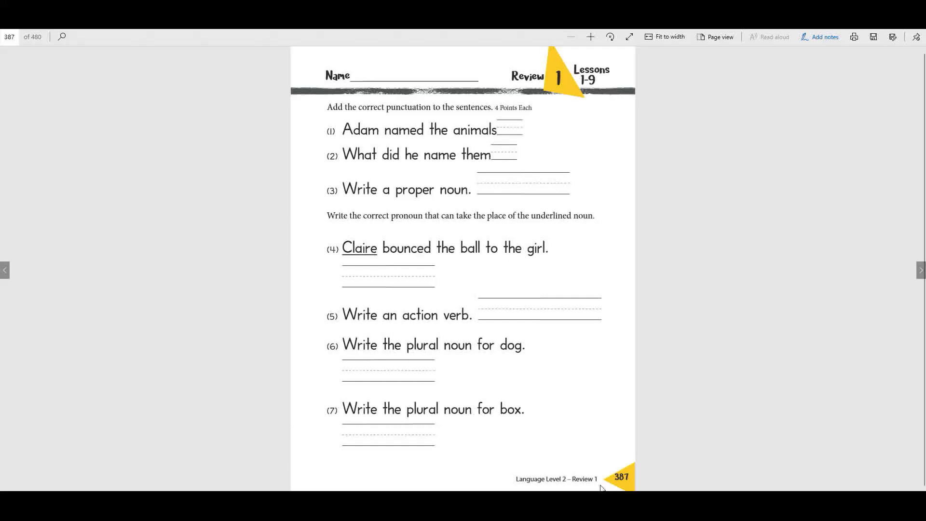
mouse_move(632, 477)
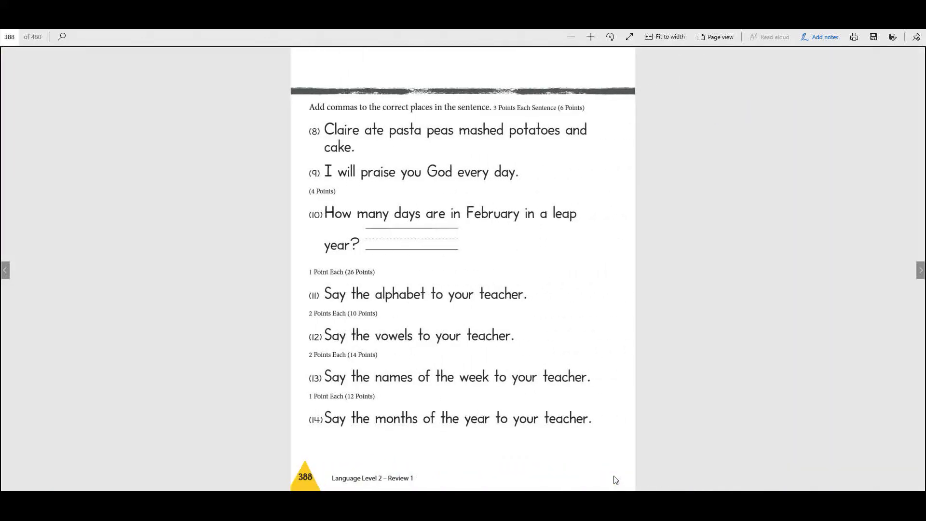
Go to review page 387, flip to page 388, and return to 387
left_click(6, 270)
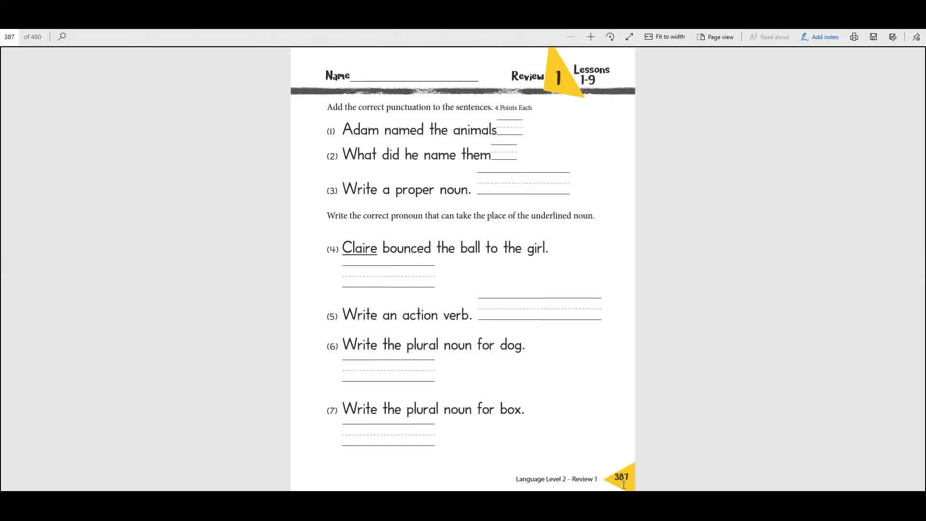
mouse_move(597, 407)
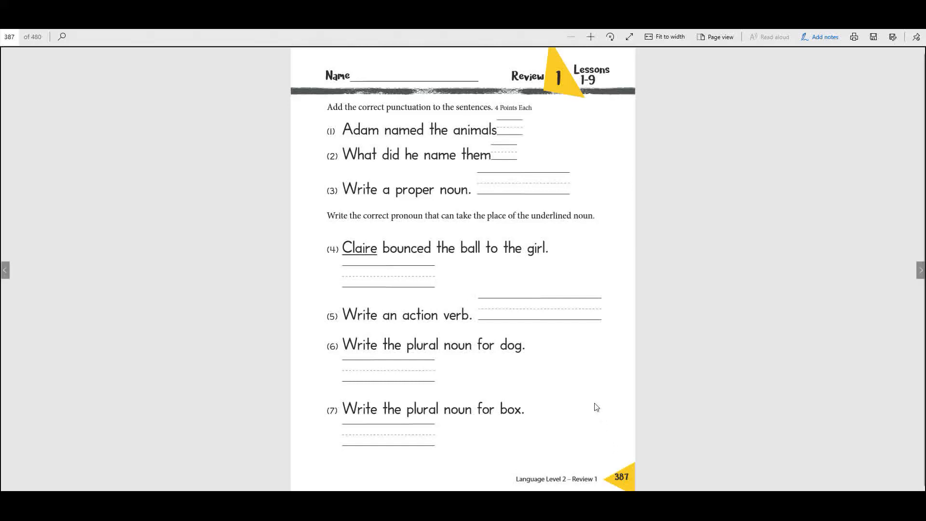
mouse_move(552, 281)
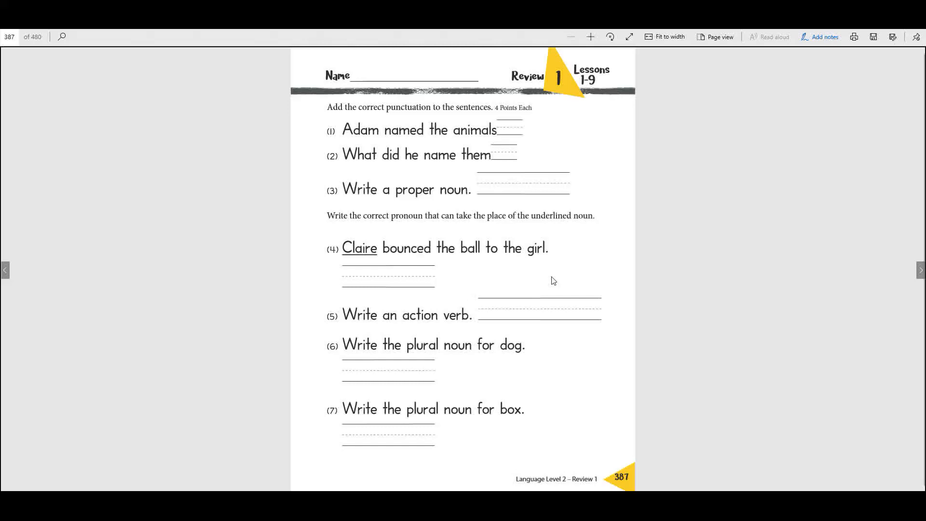
left_click(918, 270)
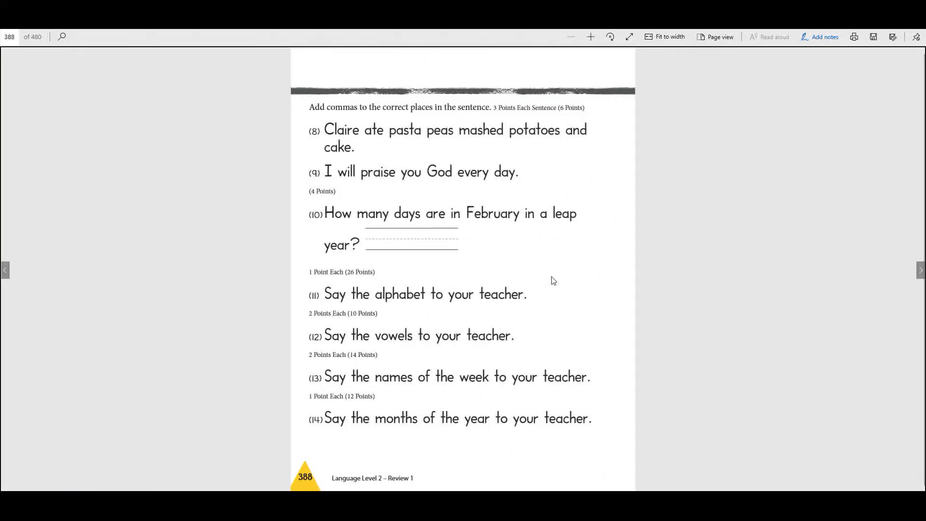
left_click(5, 270)
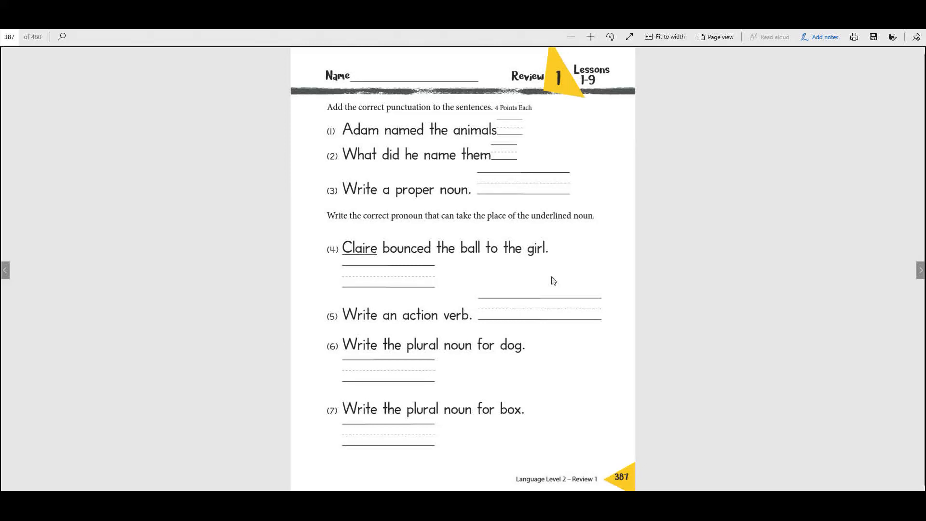
mouse_move(580, 290)
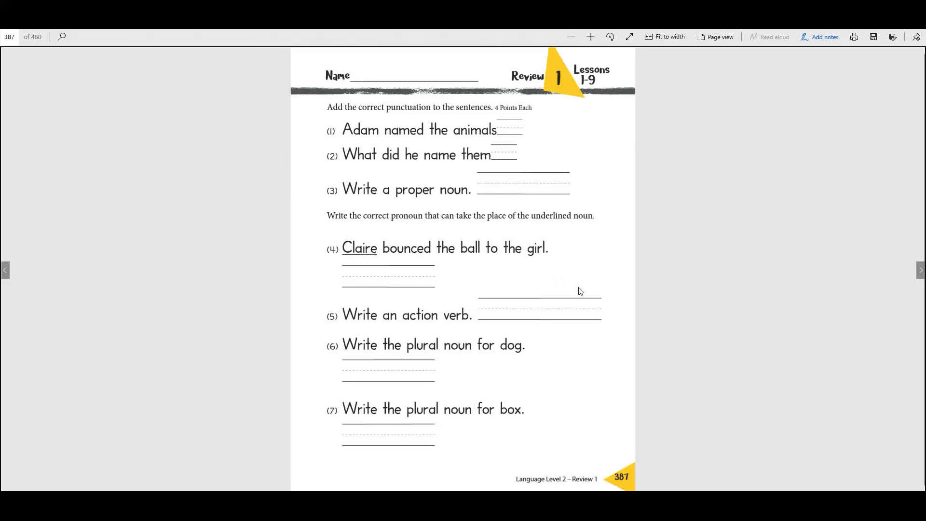
mouse_move(577, 246)
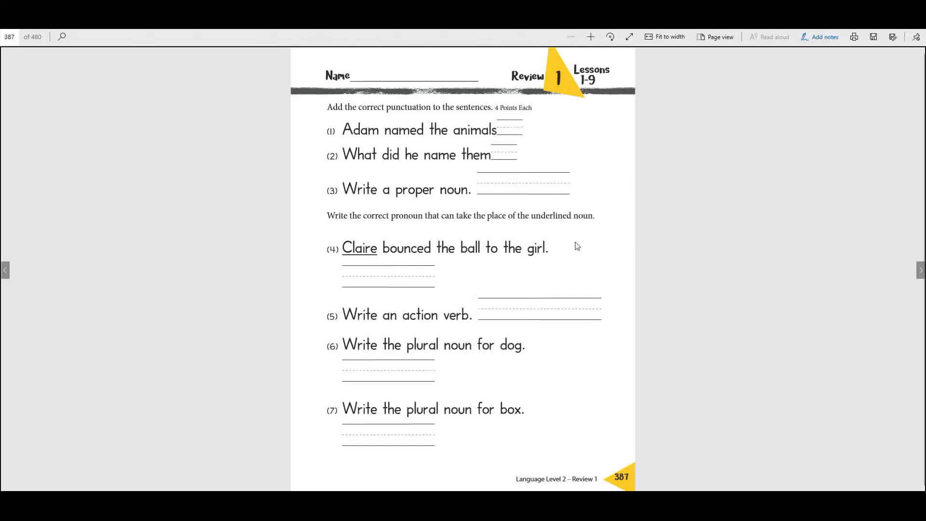
mouse_move(558, 237)
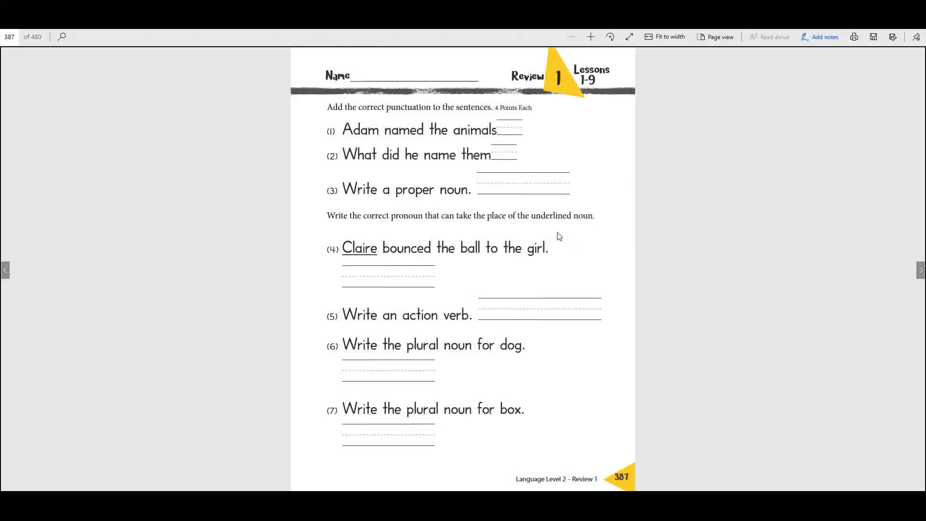
mouse_move(358, 116)
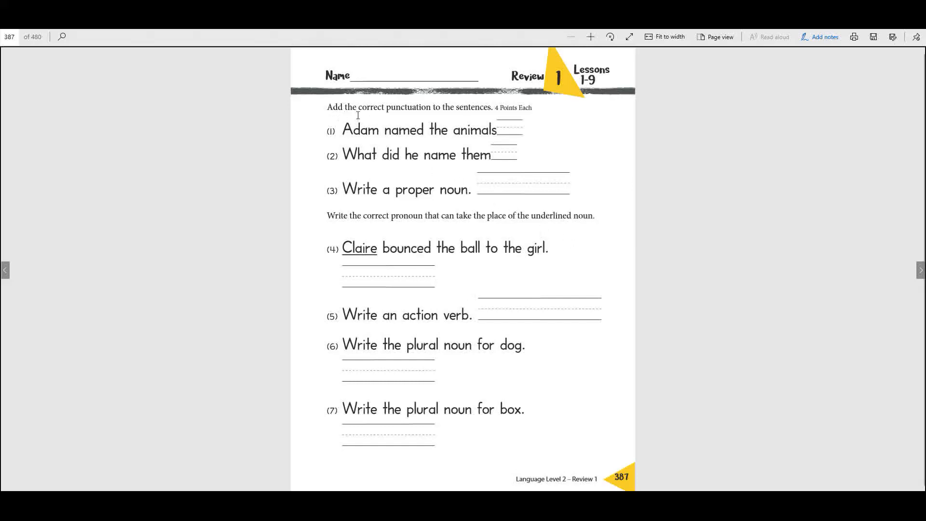
mouse_move(485, 114)
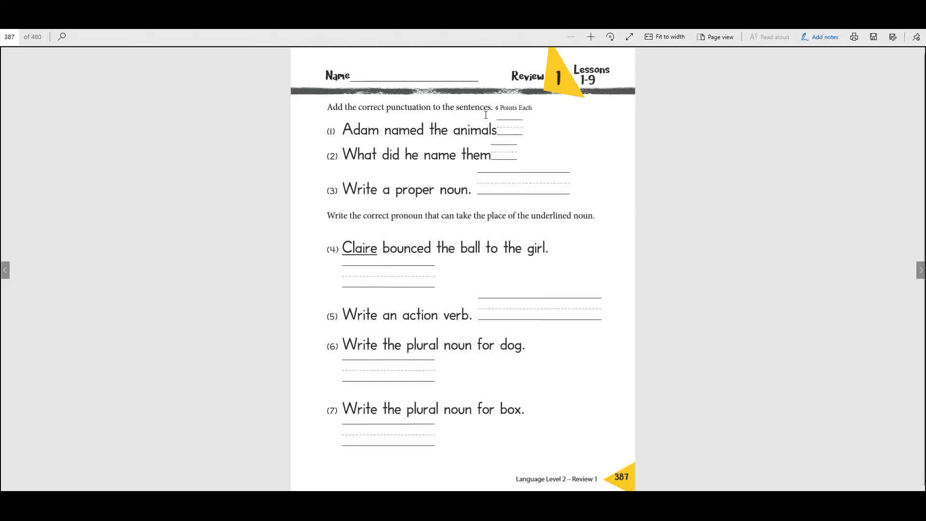
mouse_move(319, 137)
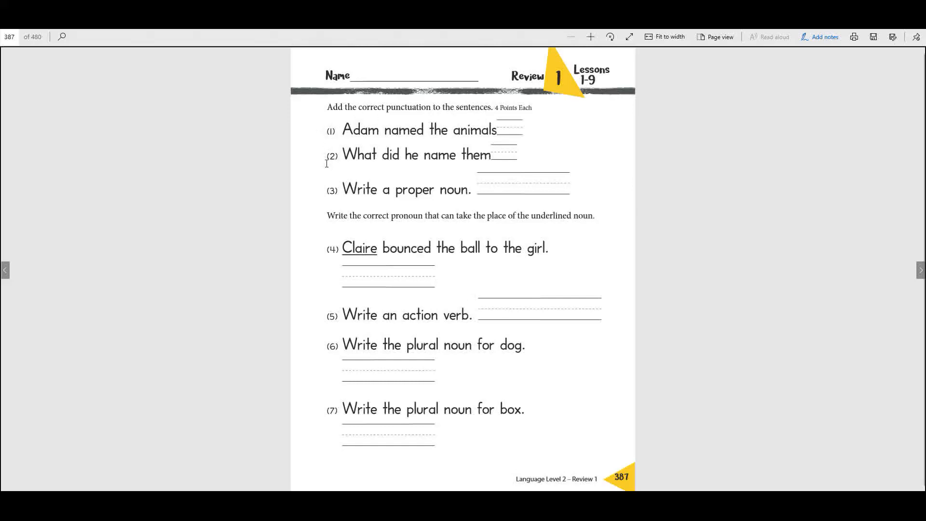
mouse_move(505, 201)
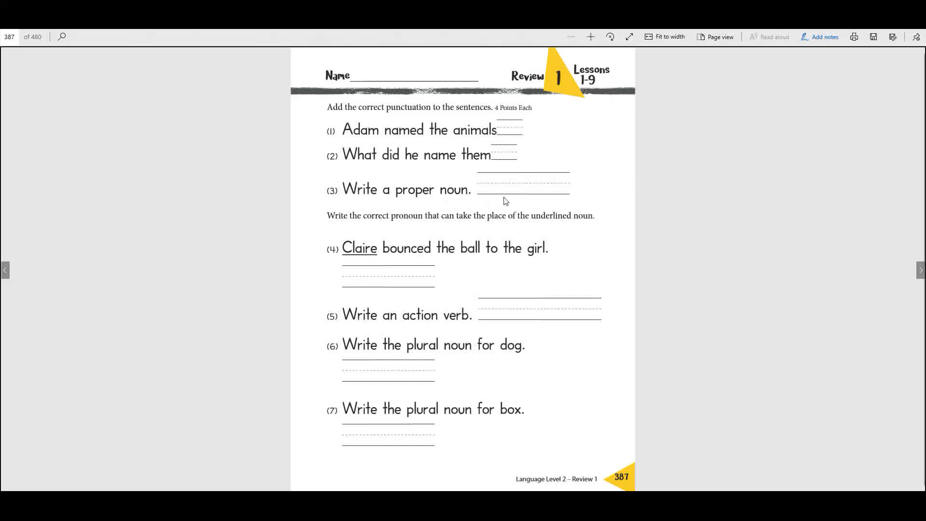
mouse_move(340, 152)
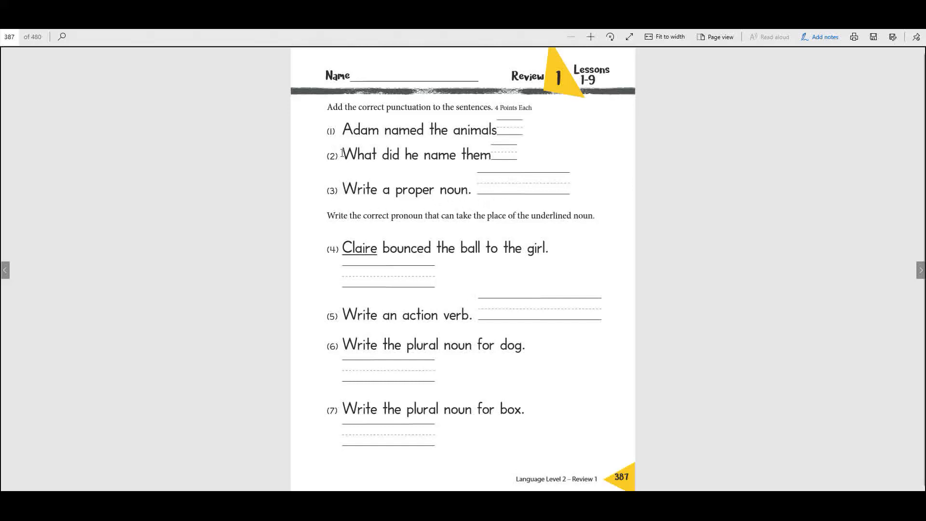
mouse_move(321, 149)
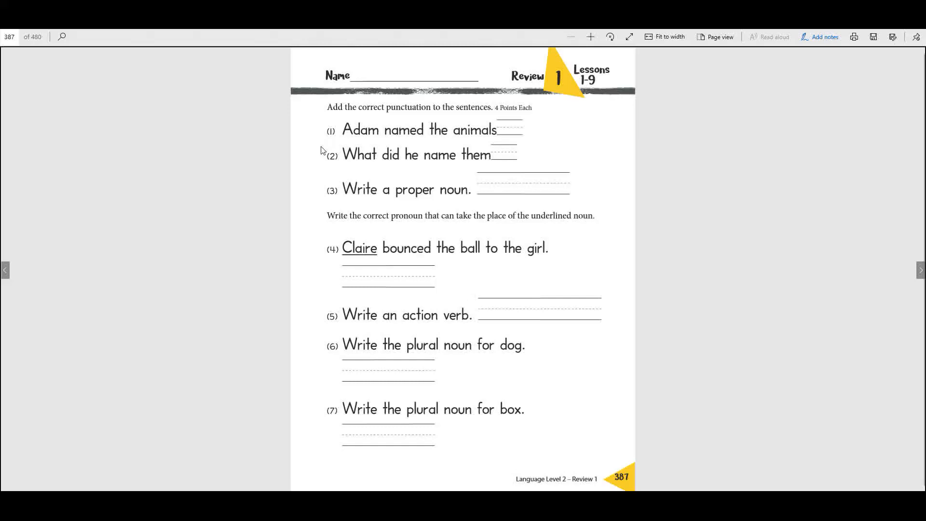
mouse_move(507, 157)
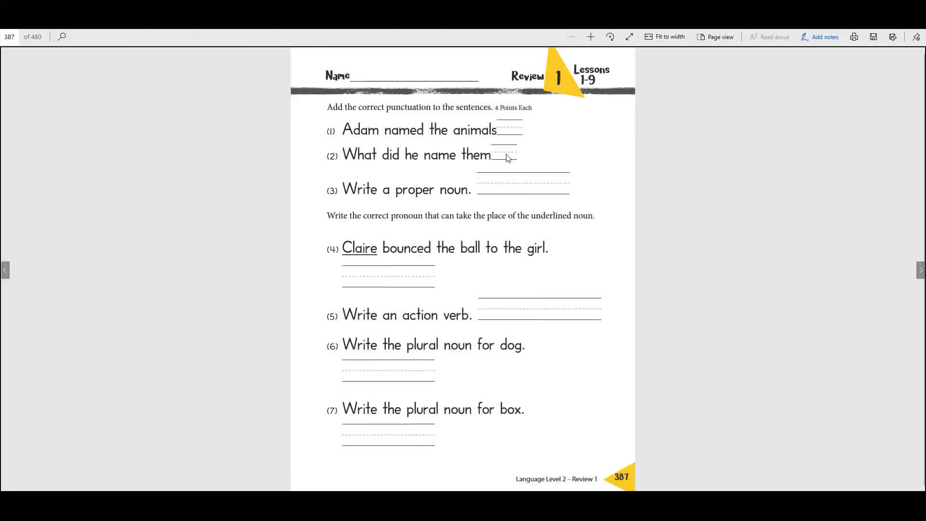
mouse_move(538, 158)
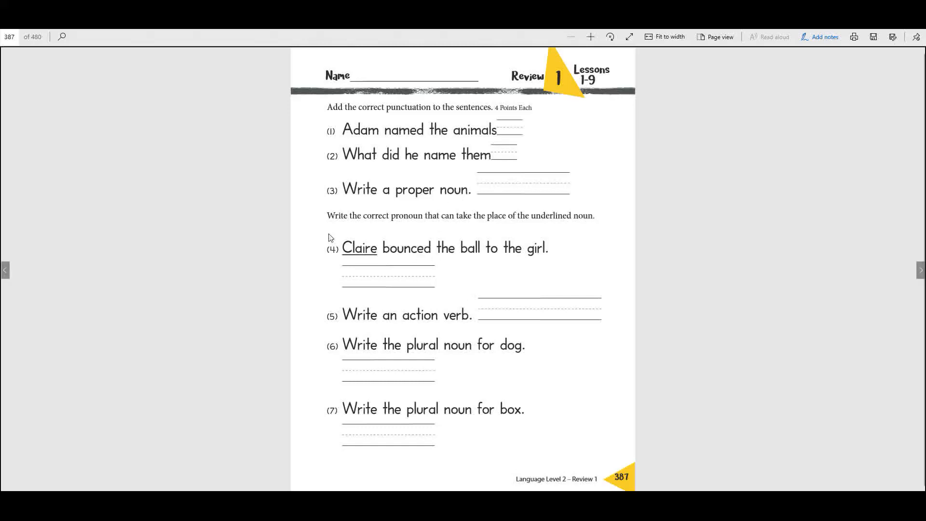
mouse_move(374, 223)
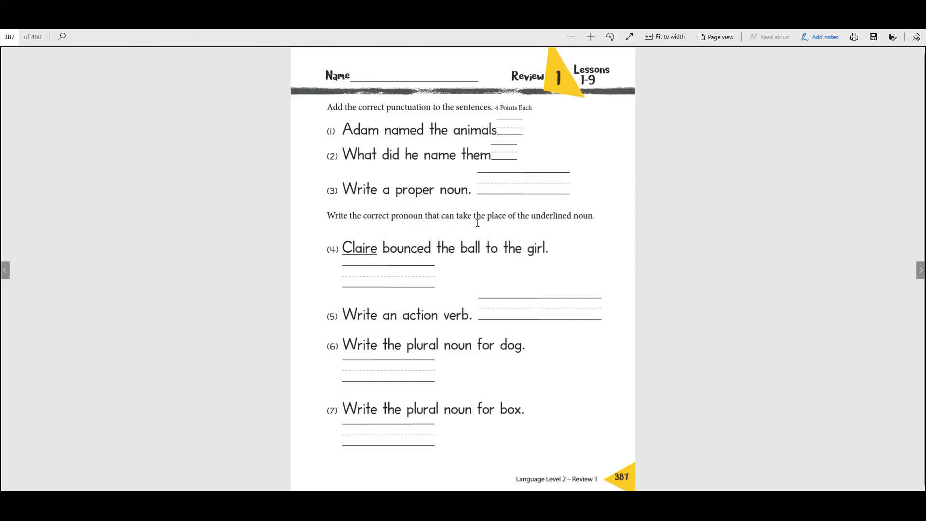
mouse_move(597, 220)
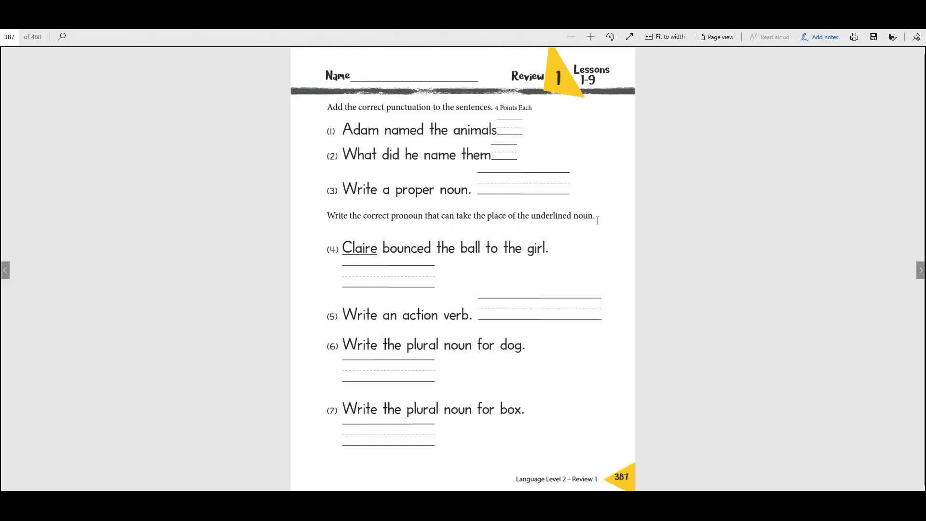
mouse_move(375, 248)
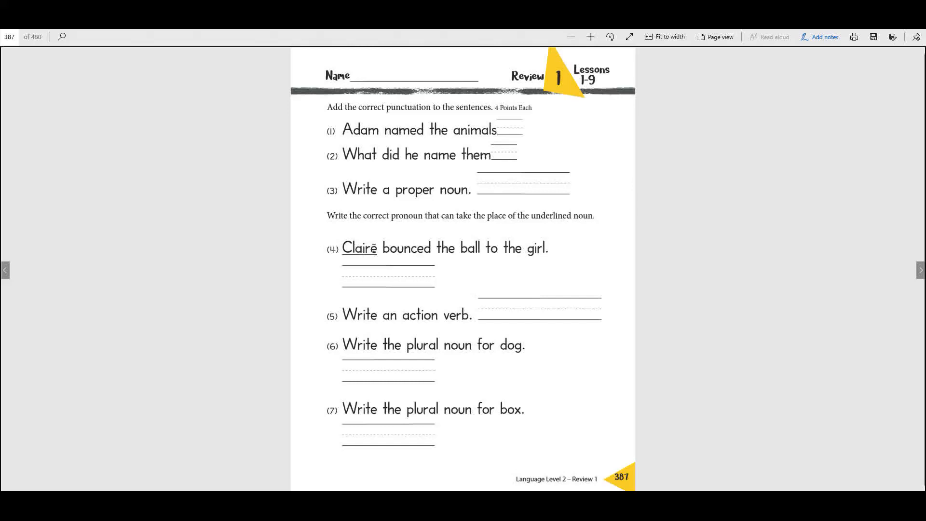
mouse_move(507, 252)
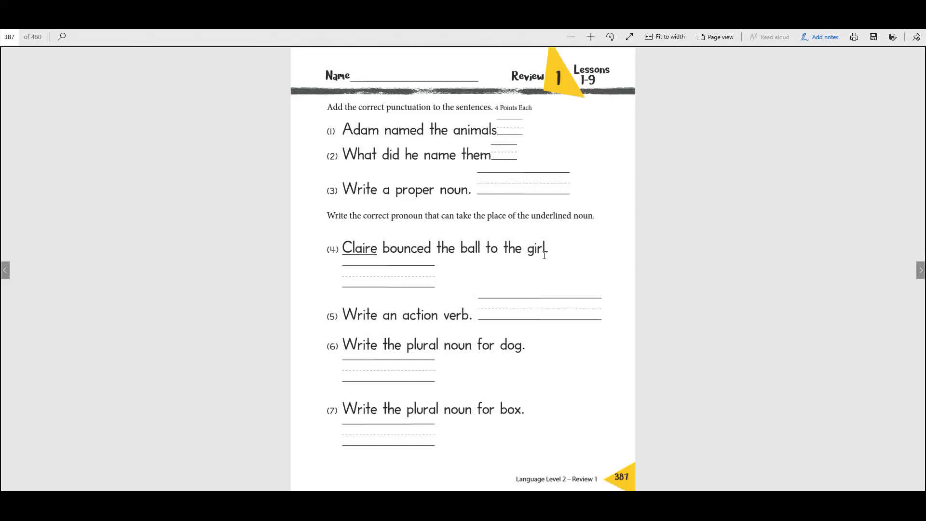
mouse_move(440, 238)
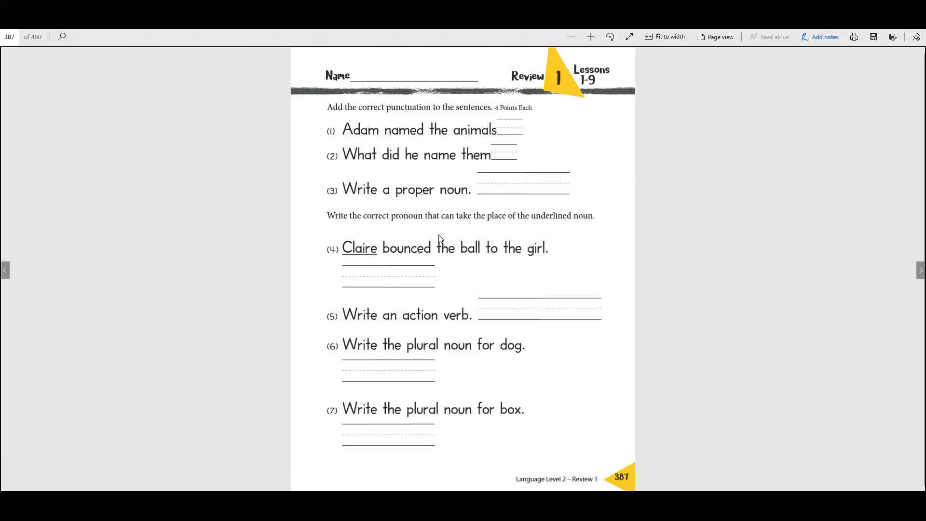
mouse_move(381, 239)
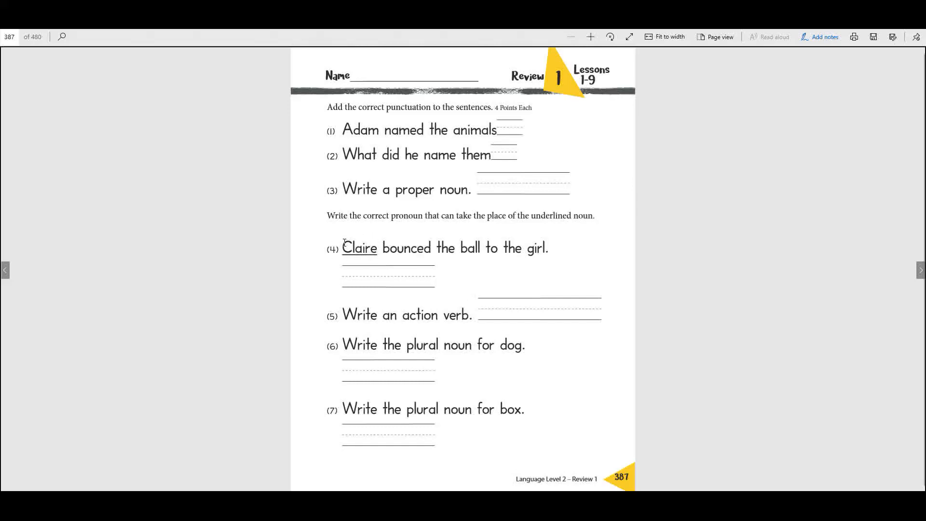
mouse_move(378, 257)
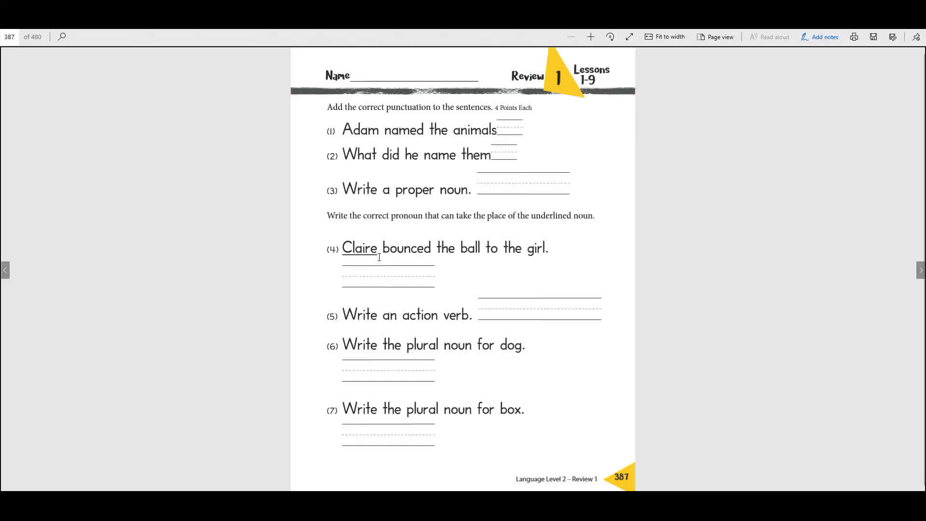
mouse_move(447, 257)
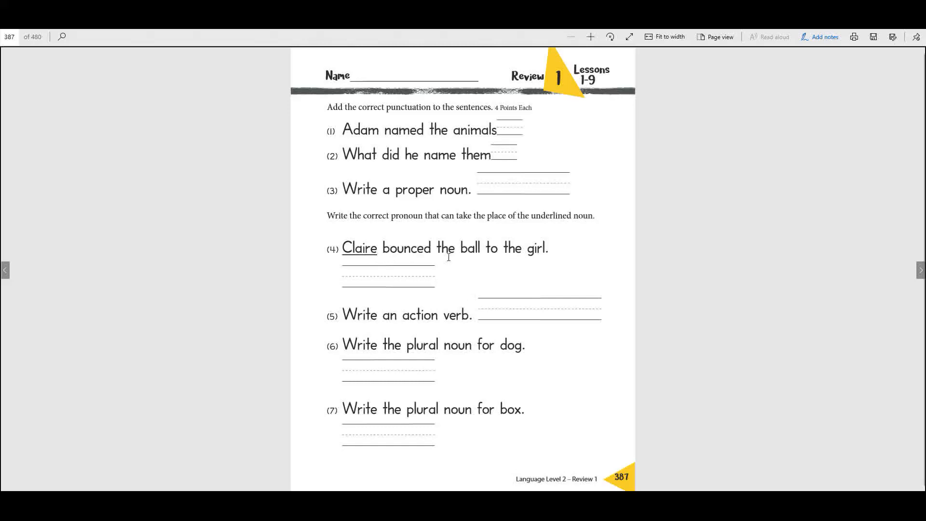
mouse_move(524, 267)
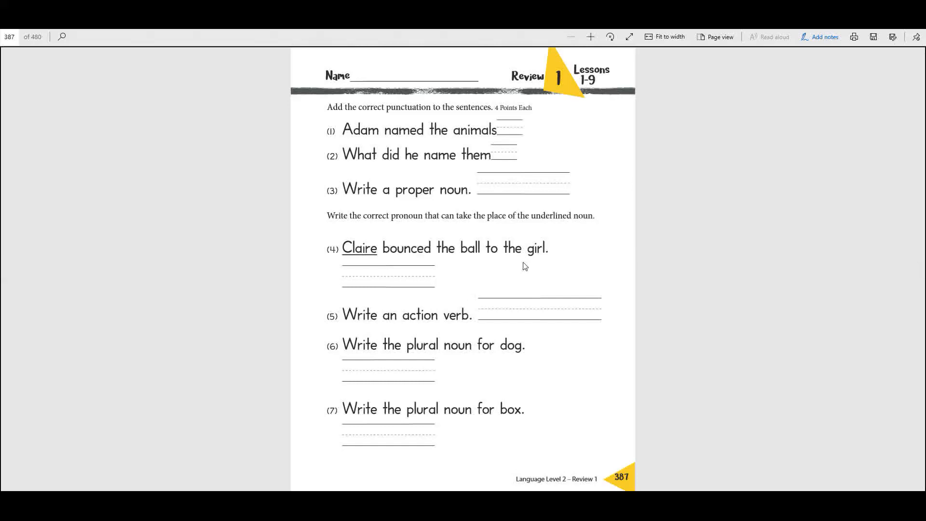
mouse_move(387, 281)
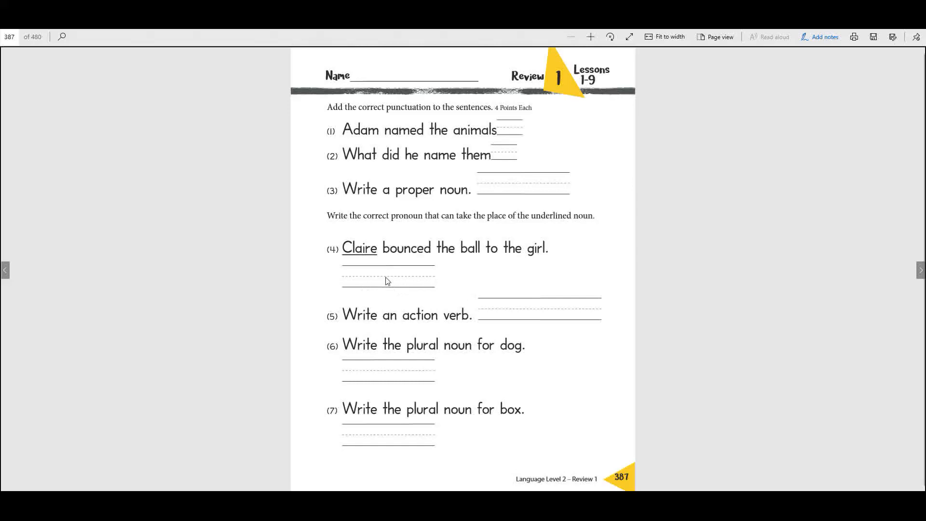
mouse_move(407, 278)
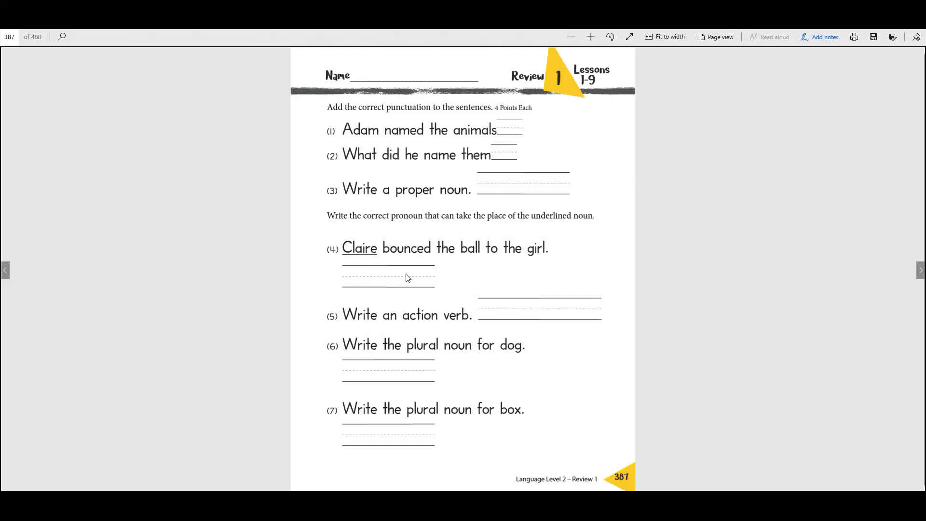
mouse_move(327, 317)
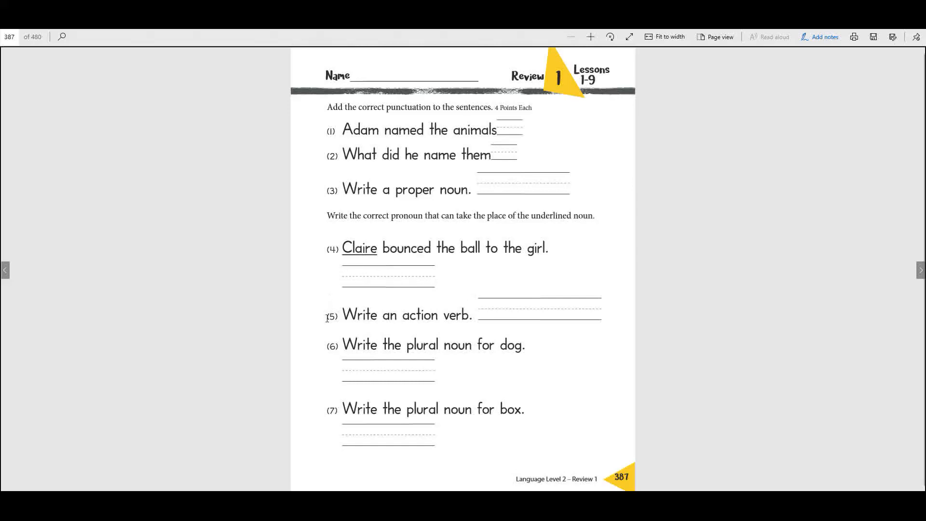
mouse_move(395, 330)
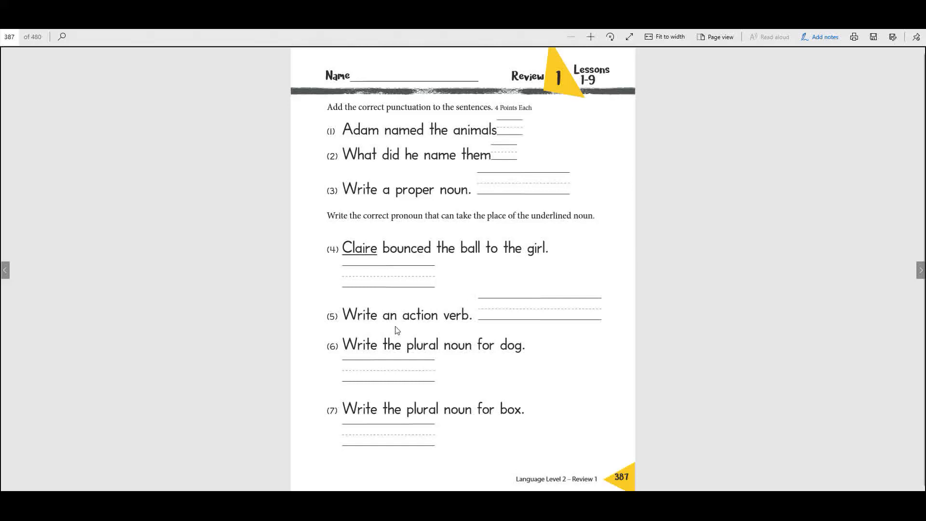
mouse_move(483, 329)
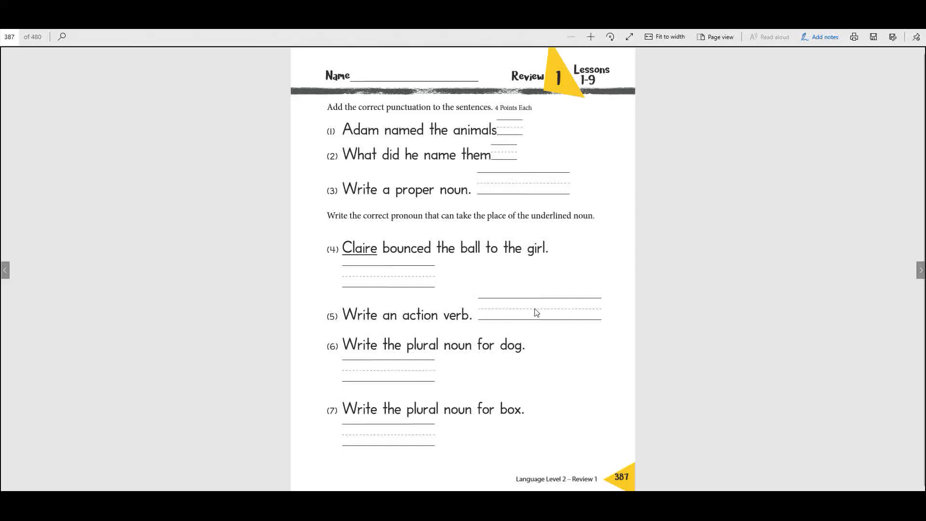
mouse_move(549, 319)
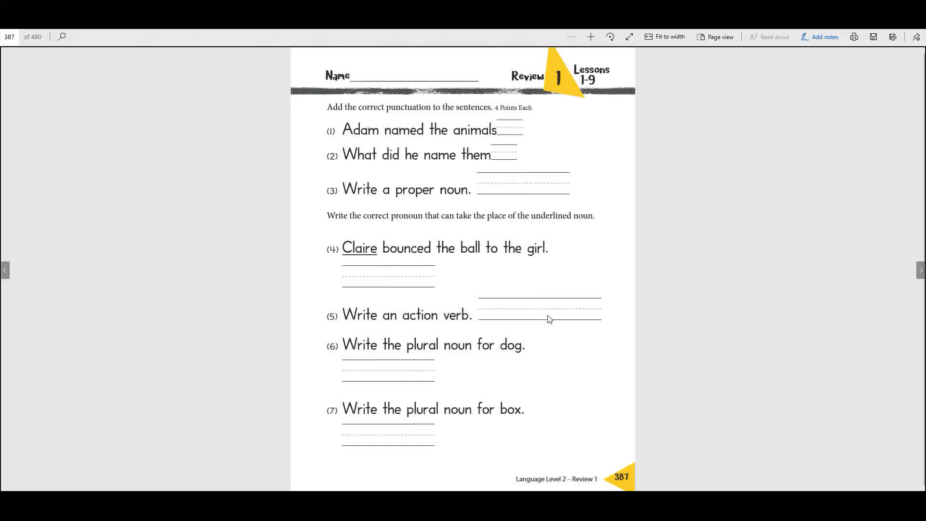
mouse_move(329, 351)
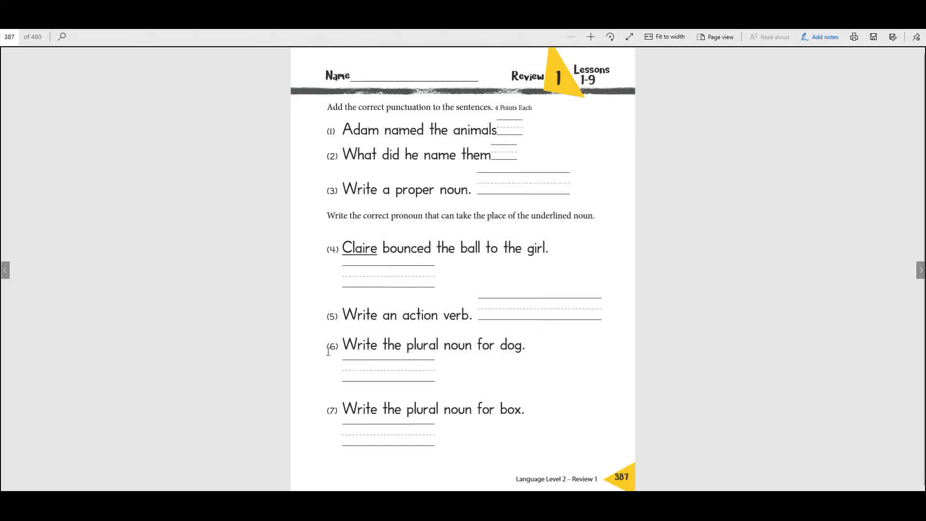
mouse_move(330, 418)
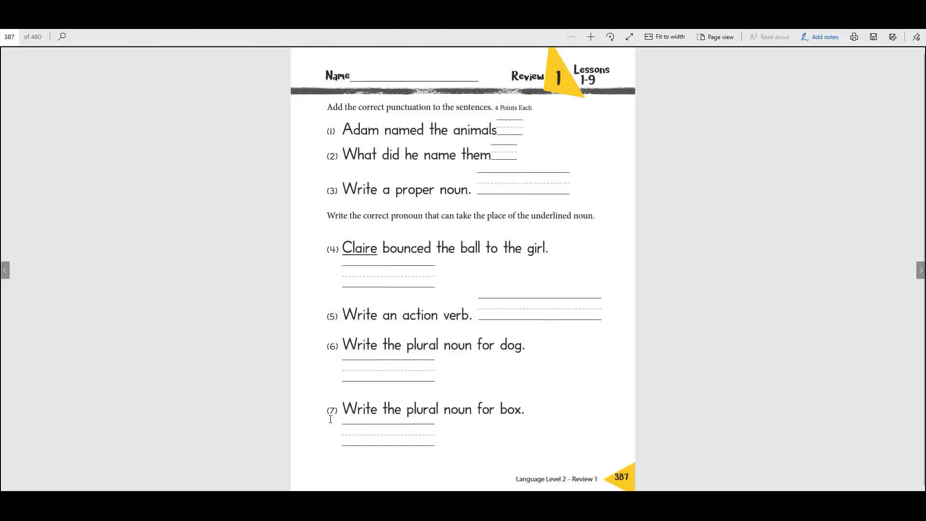
mouse_move(392, 376)
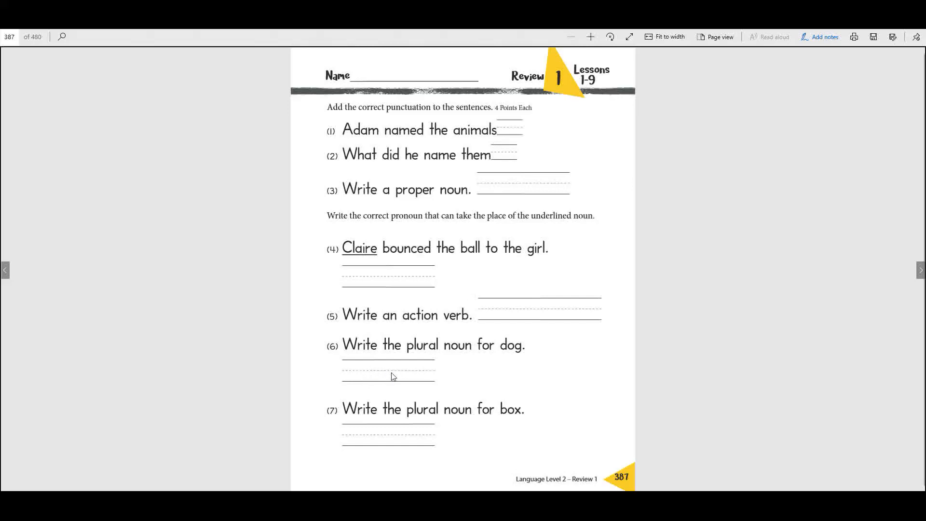
mouse_move(397, 440)
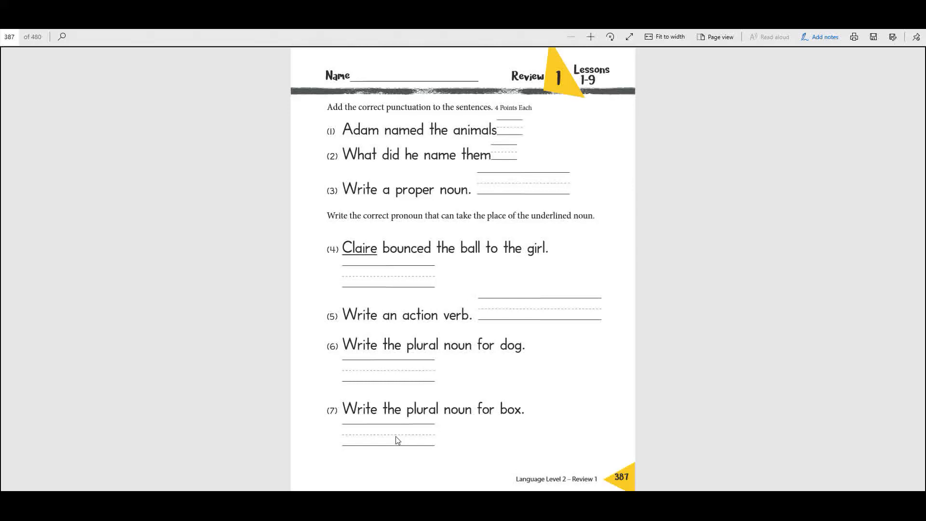
Scroll down to review page 388 with comma questions 8–14
scroll("down", 3)
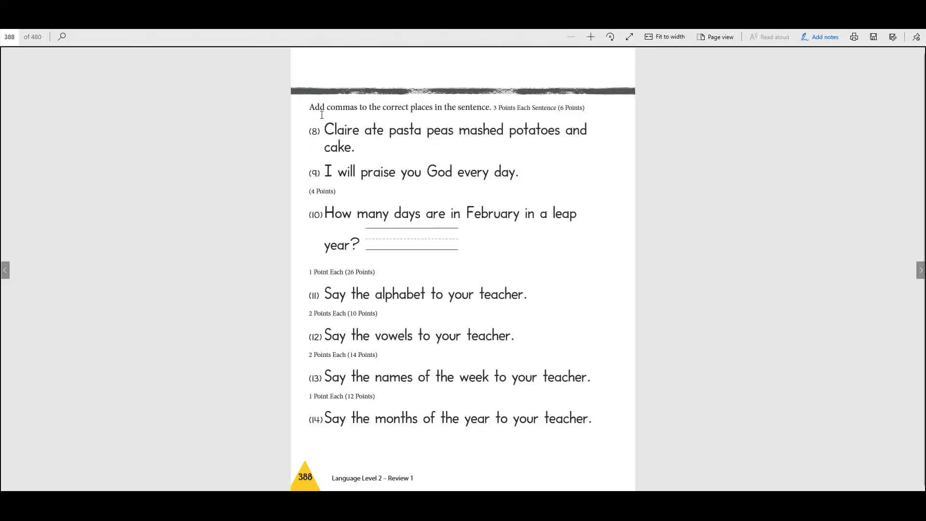
mouse_move(412, 121)
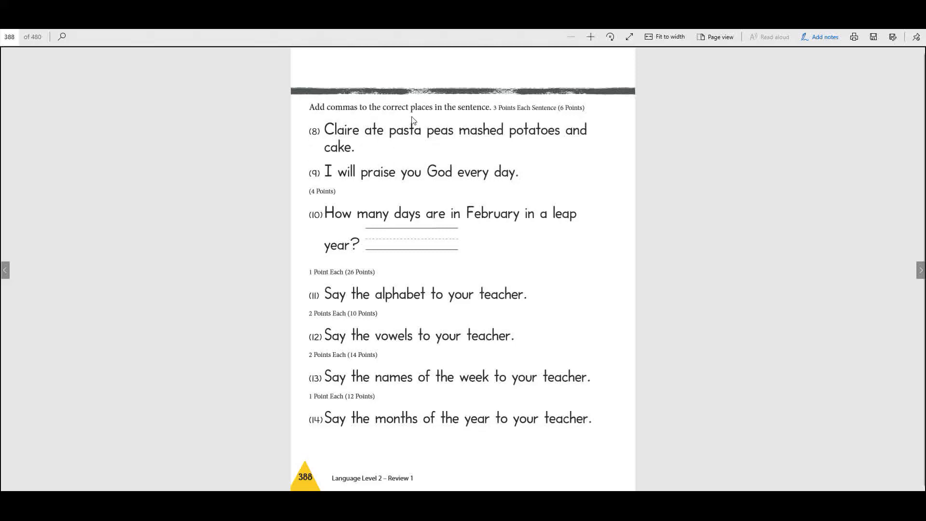
mouse_move(473, 120)
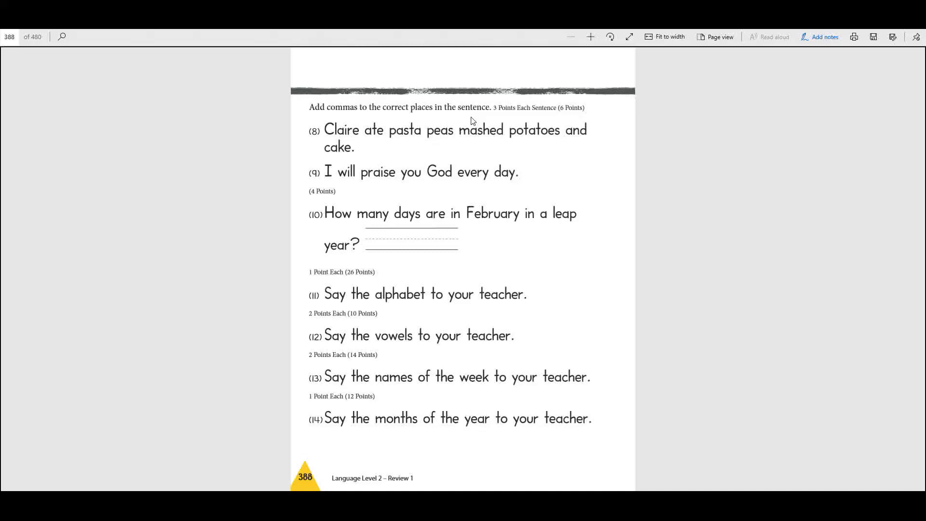
mouse_move(410, 265)
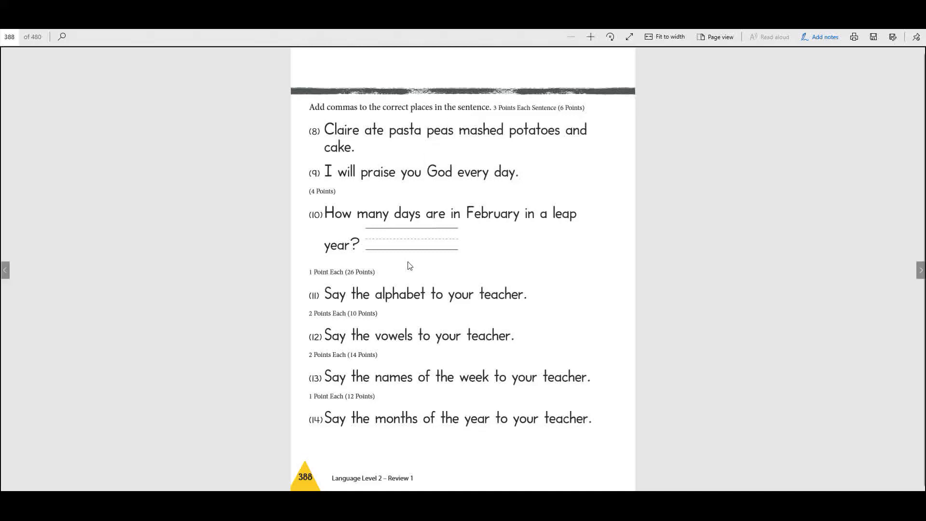
mouse_move(400, 220)
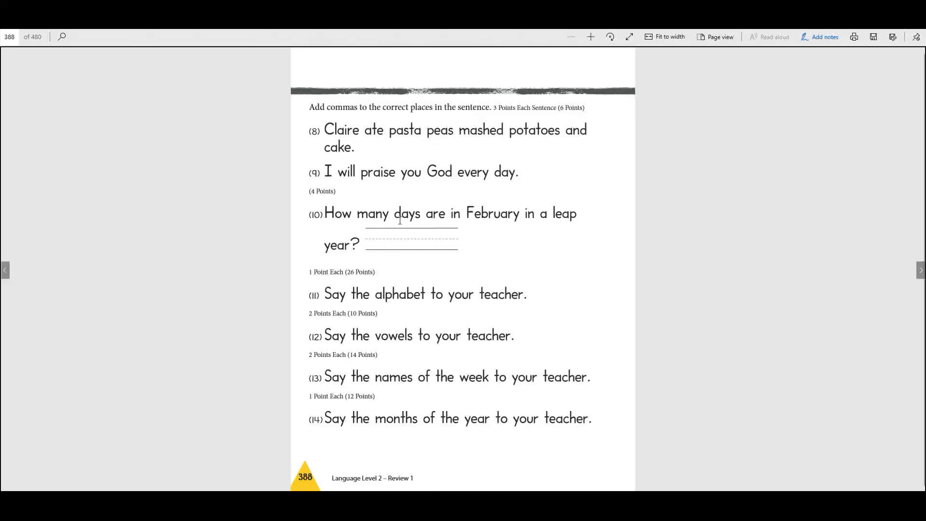
mouse_move(518, 221)
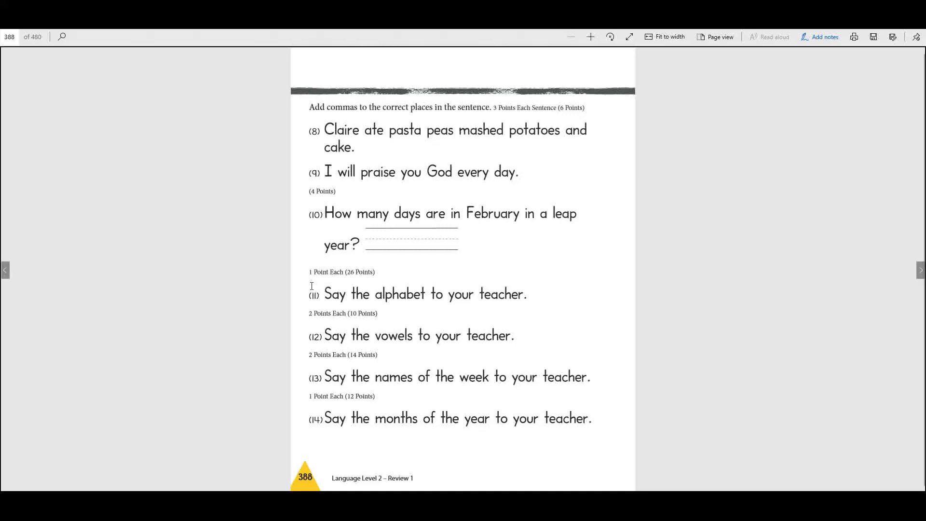
mouse_move(306, 355)
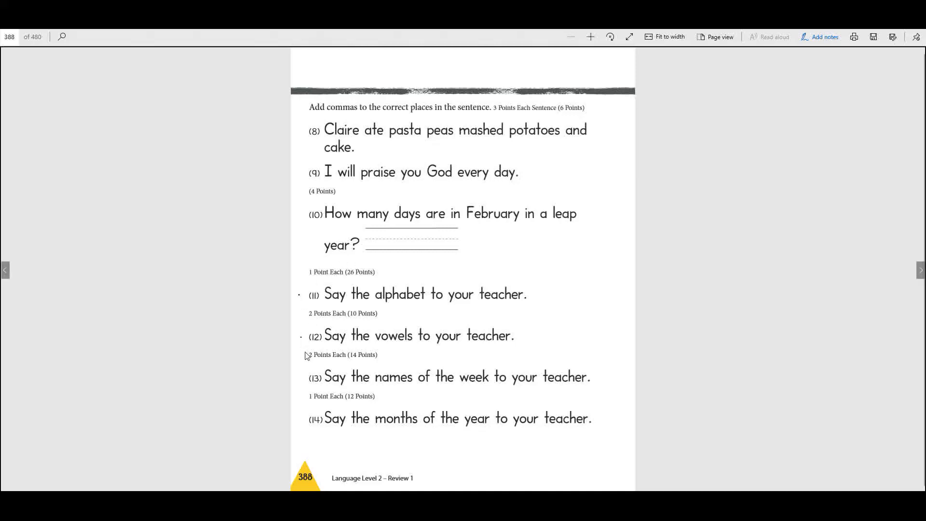
mouse_move(300, 428)
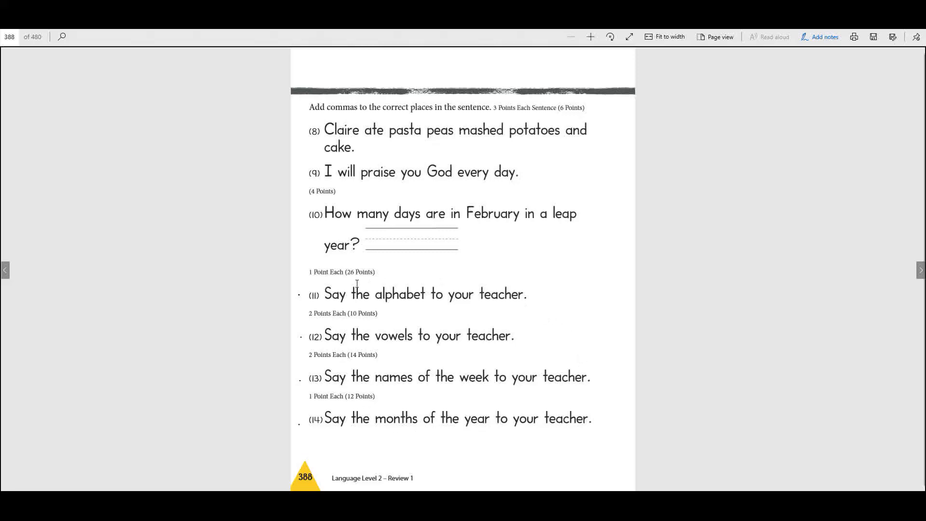
mouse_move(602, 435)
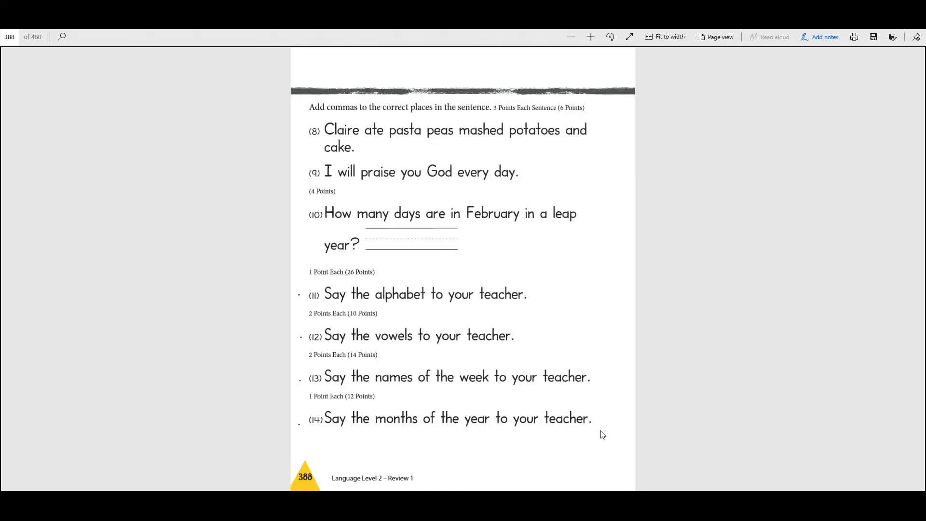
mouse_move(509, 149)
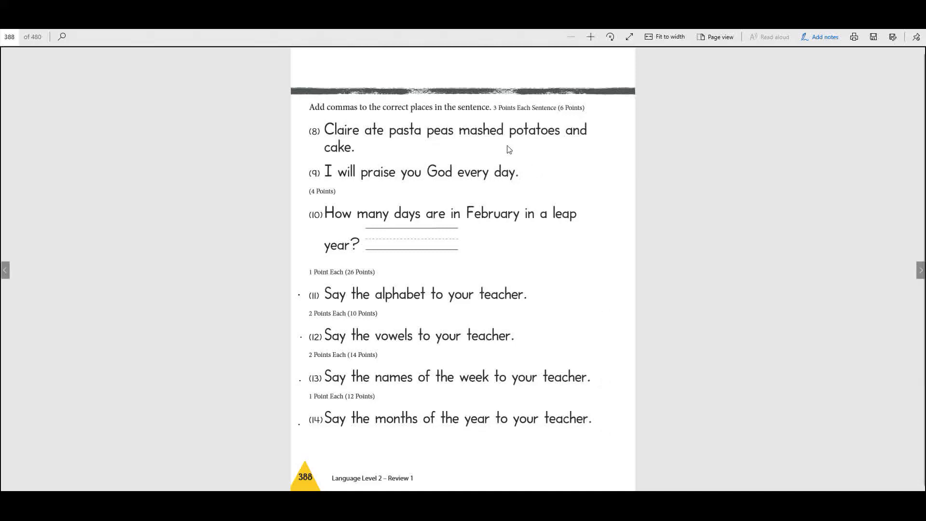